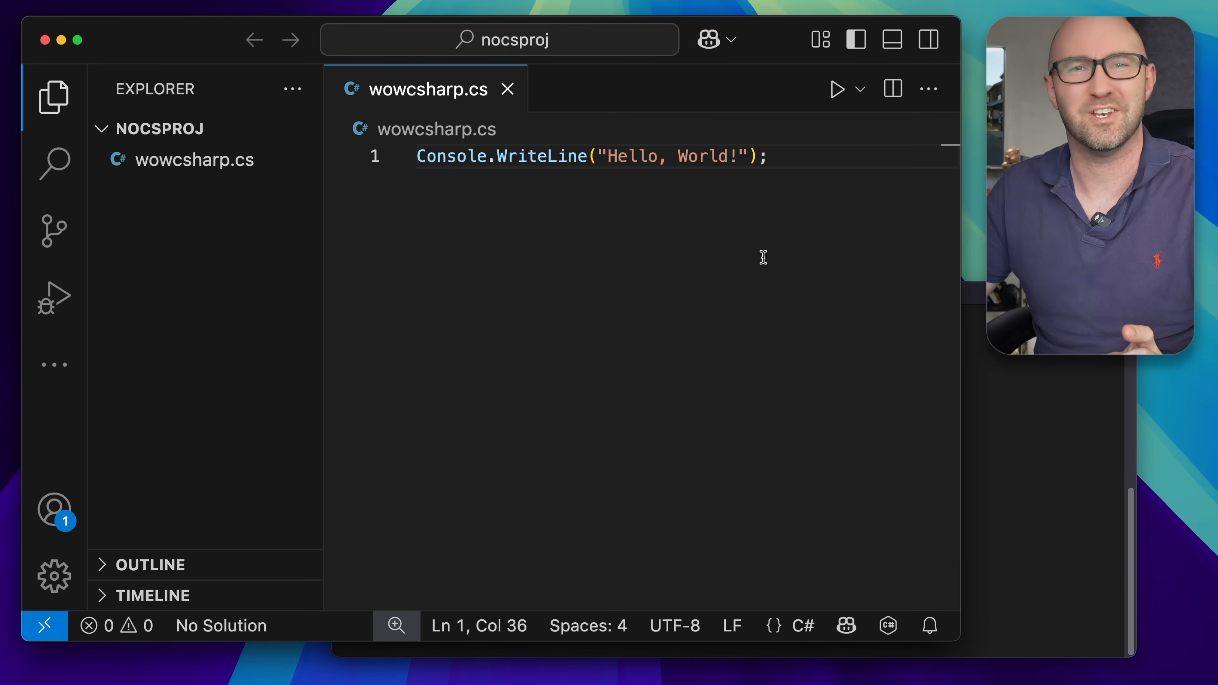
Clear the terminal and run 'dotnet run wowcsharp.cs' to print Hello, World!
text(clear)
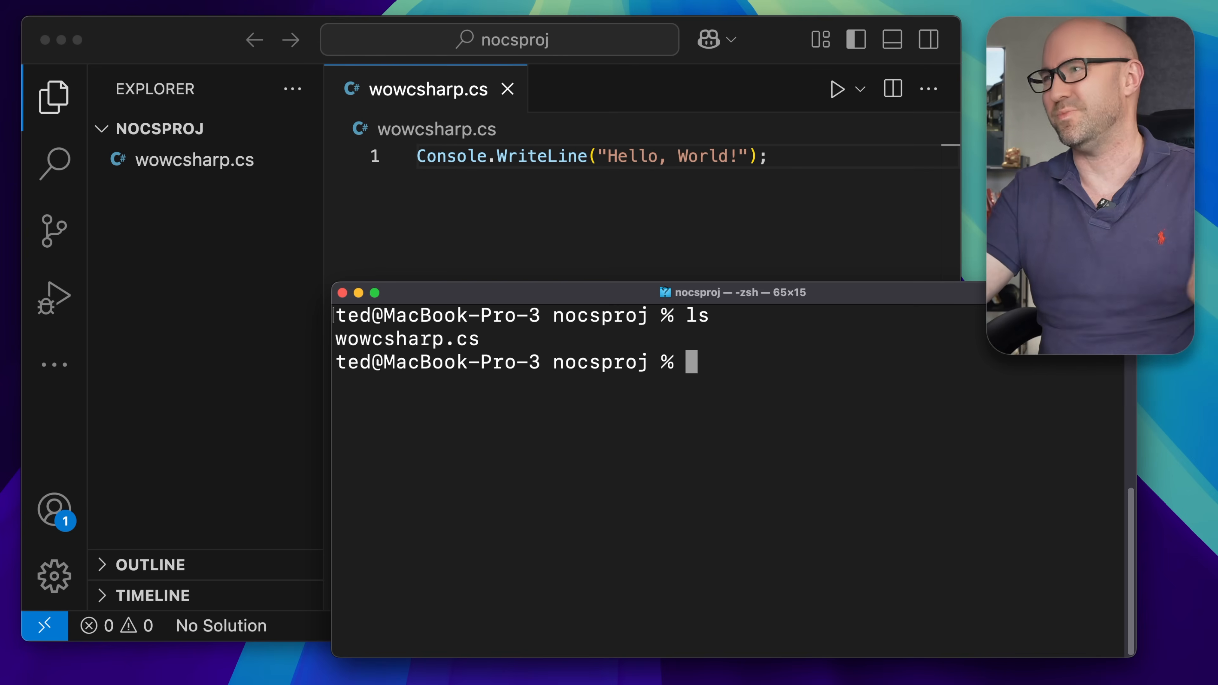
text(dotnet run)
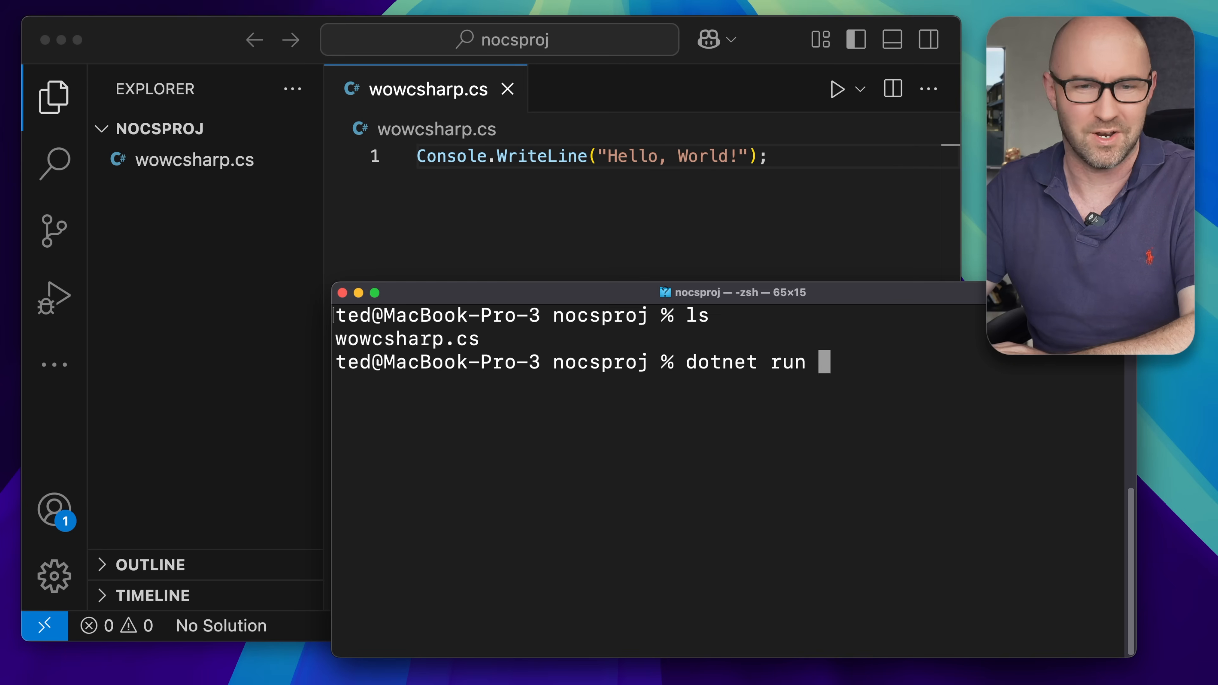
text(wowcsharp.cs)
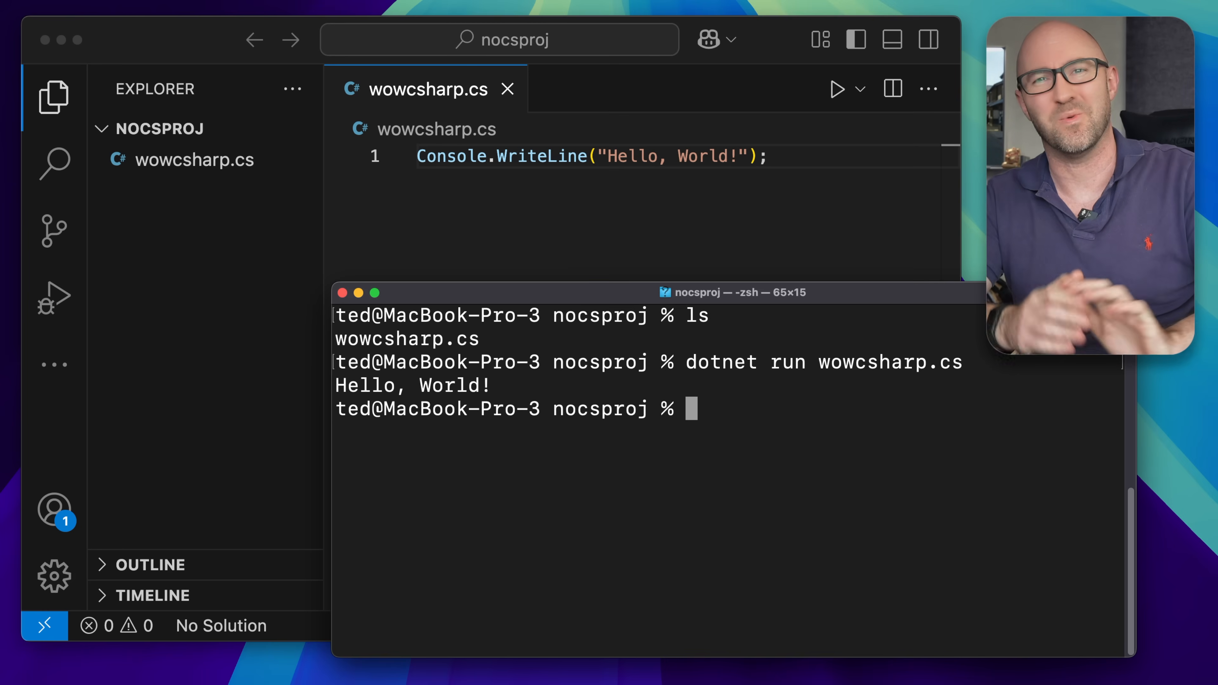
mouse_move(808, 362)
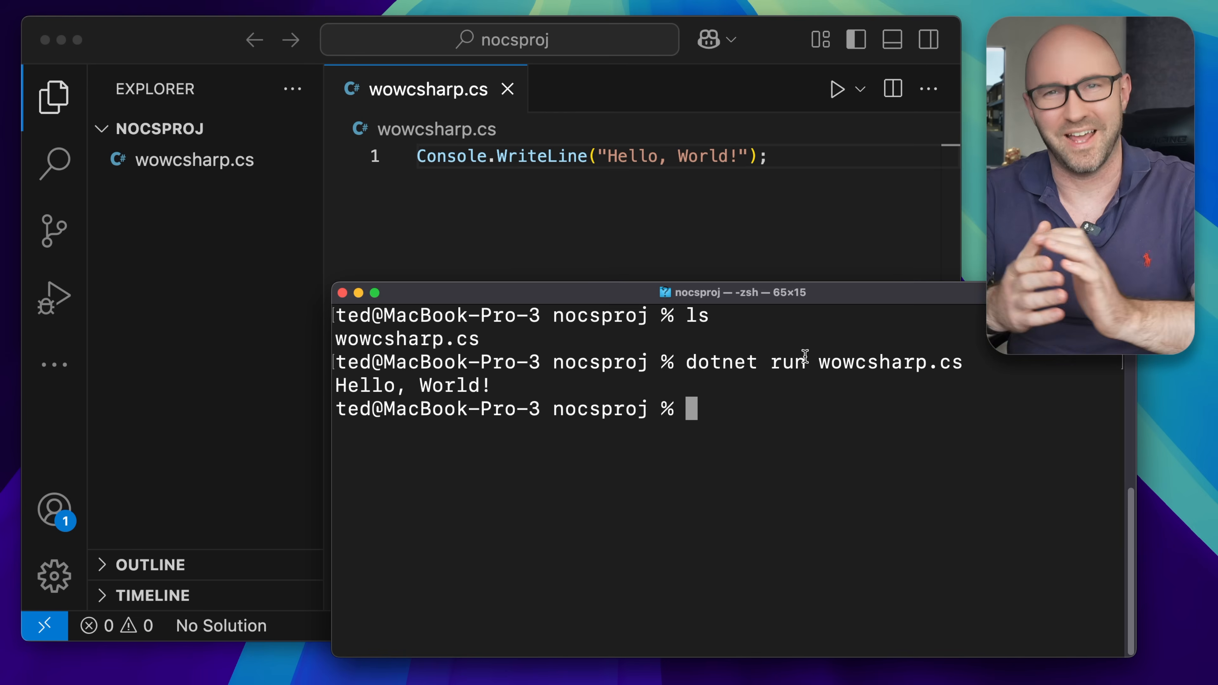
mouse_move(816, 347)
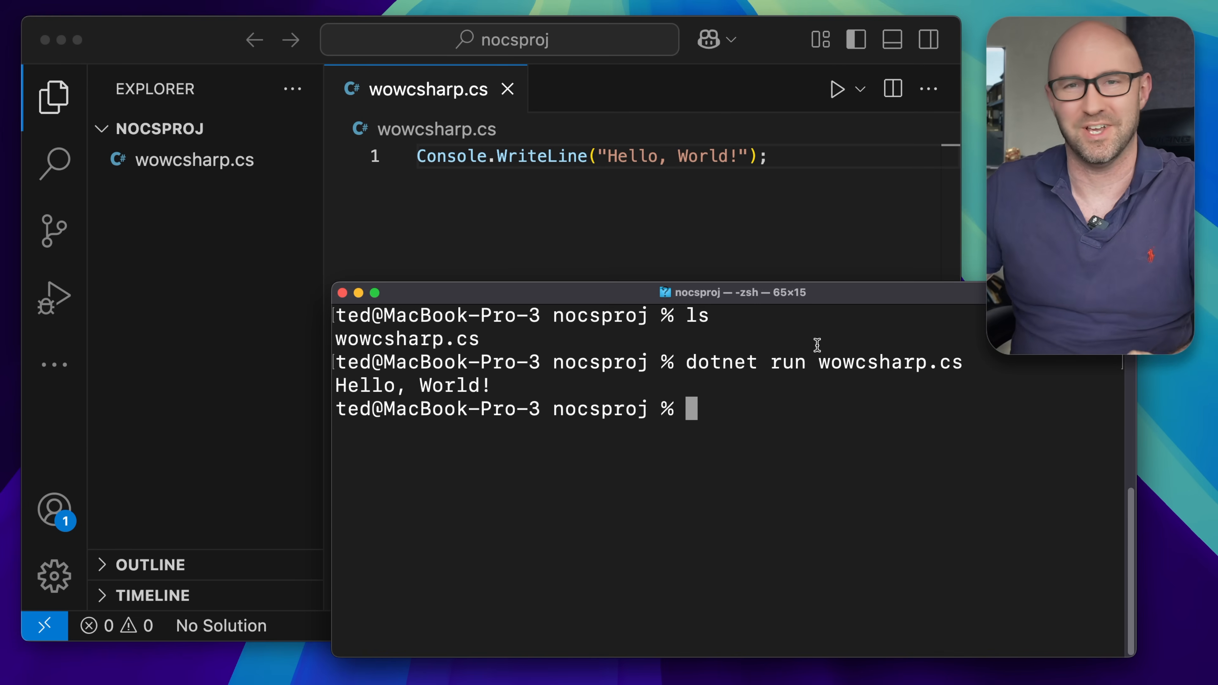
mouse_move(635, 244)
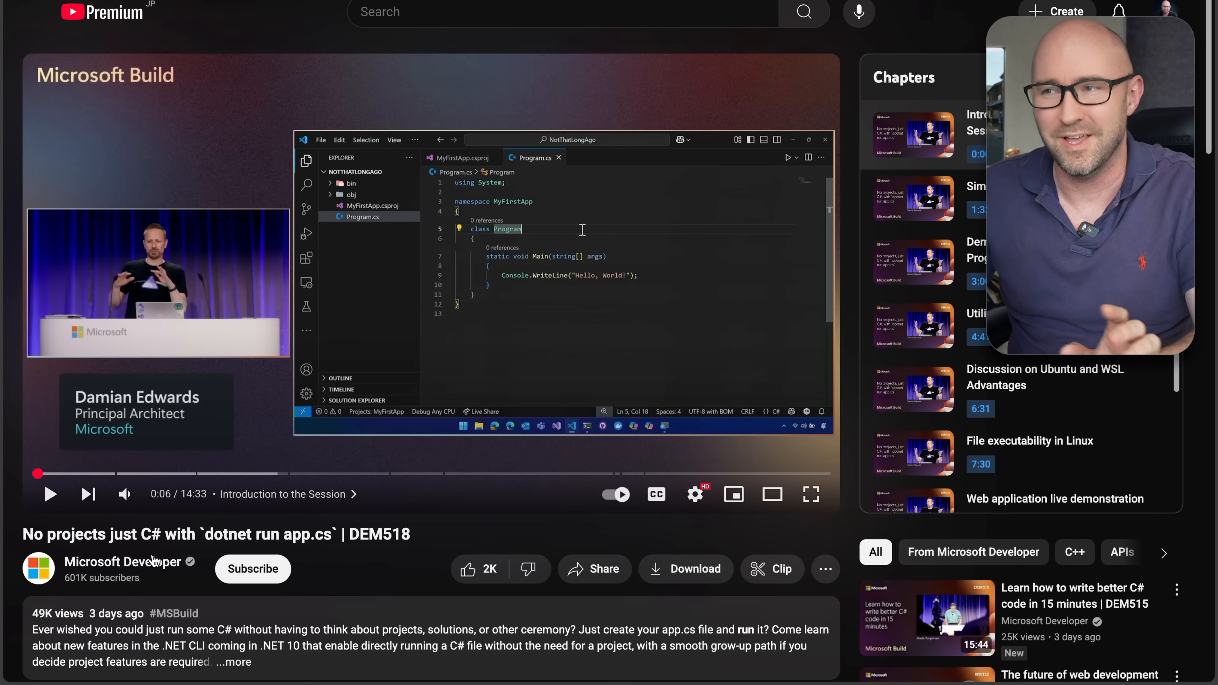
mouse_move(147, 572)
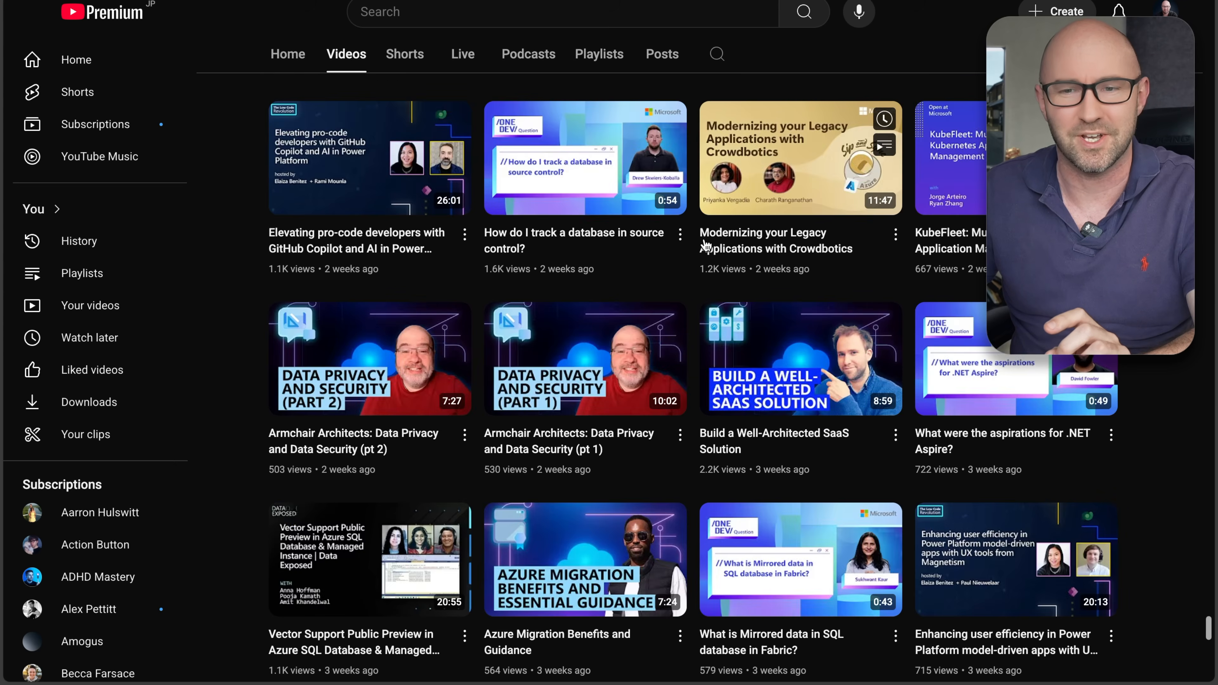
Scroll through the Microsoft Developer channel's Build session videos.
scroll(down, 3)
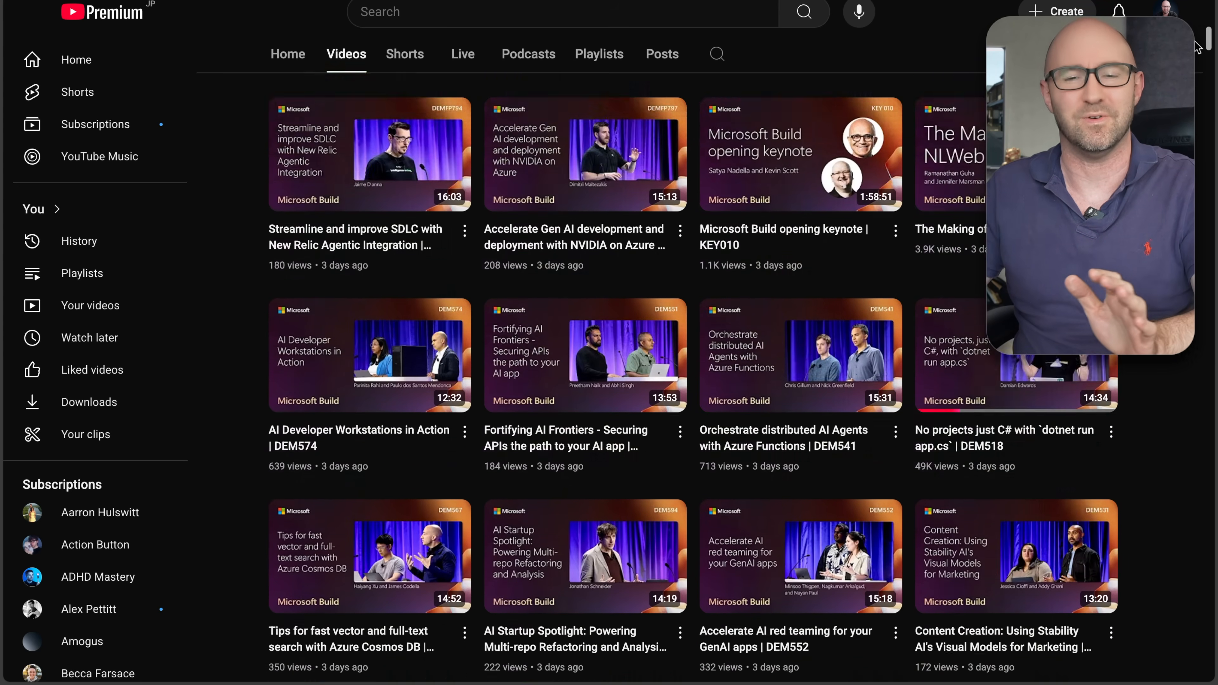
scroll(down, 3)
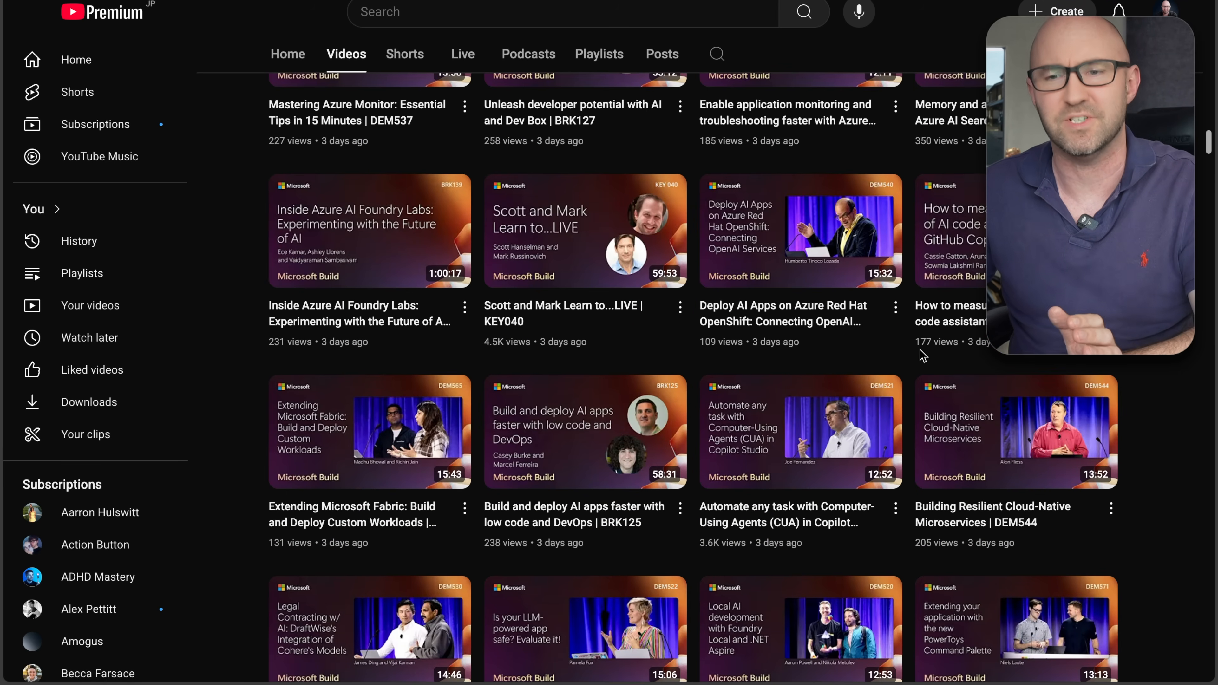
scroll(down, 3)
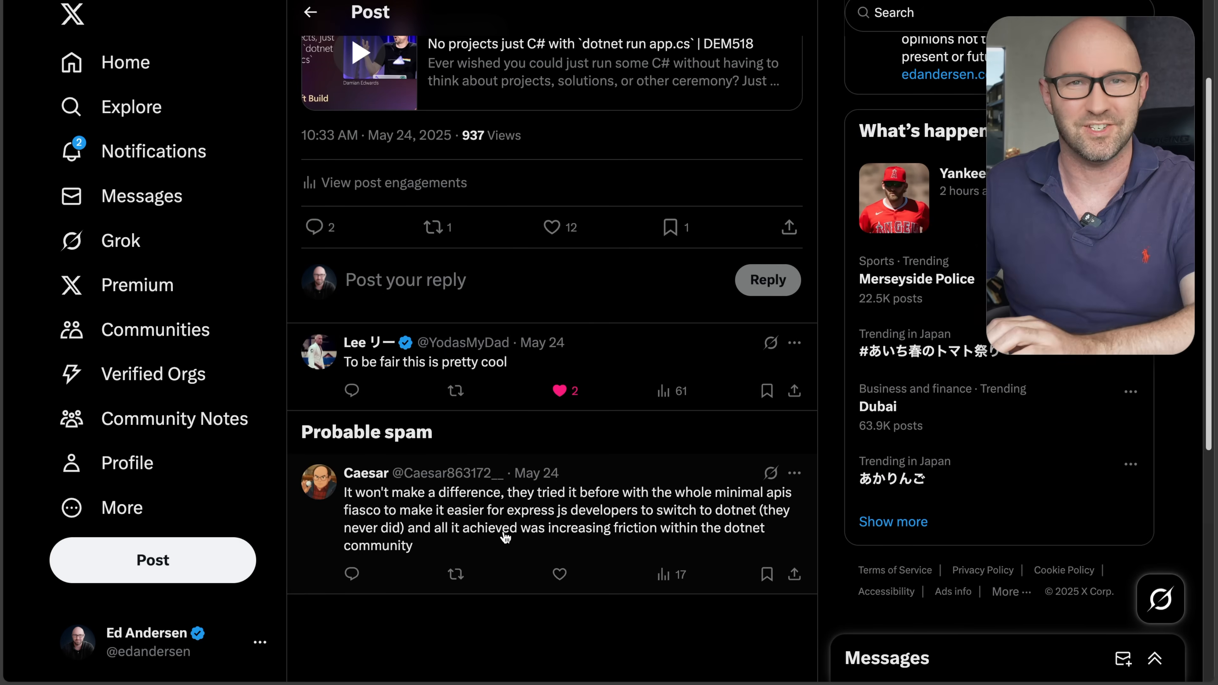
Scroll down the X post on the DEM518 talk to read its replies.
scroll(down, 3)
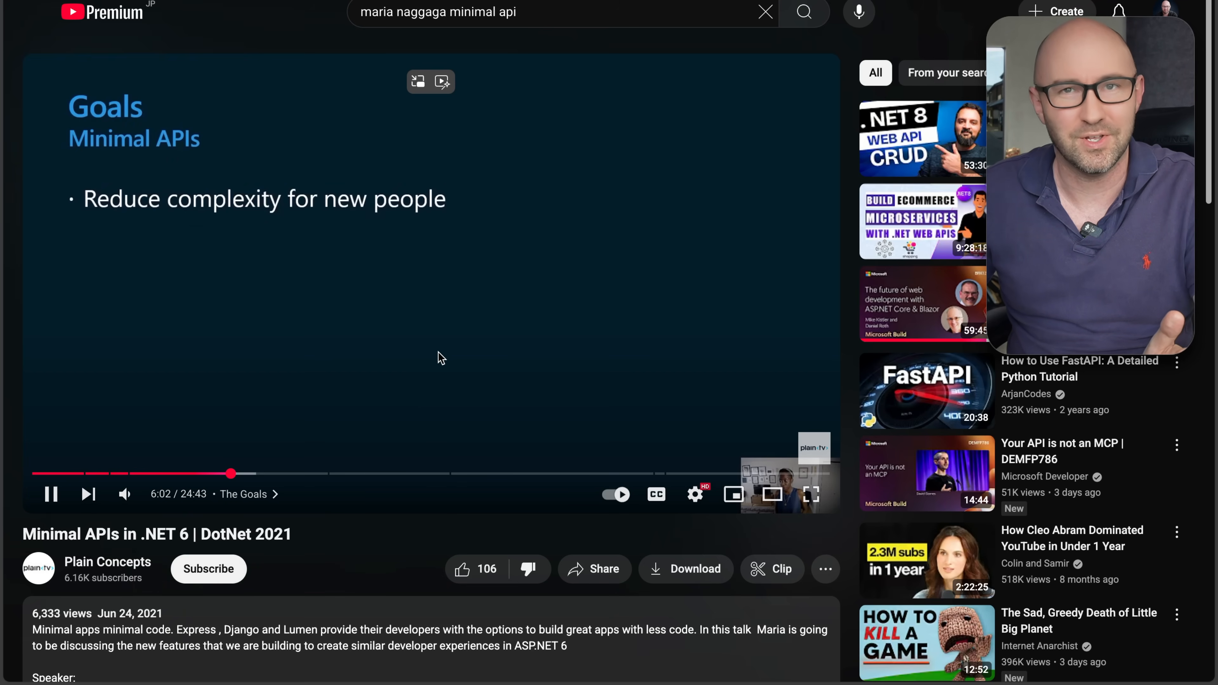
Pause the Minimal APIs in .NET 6 talk on its Goals slide.
click(51, 495)
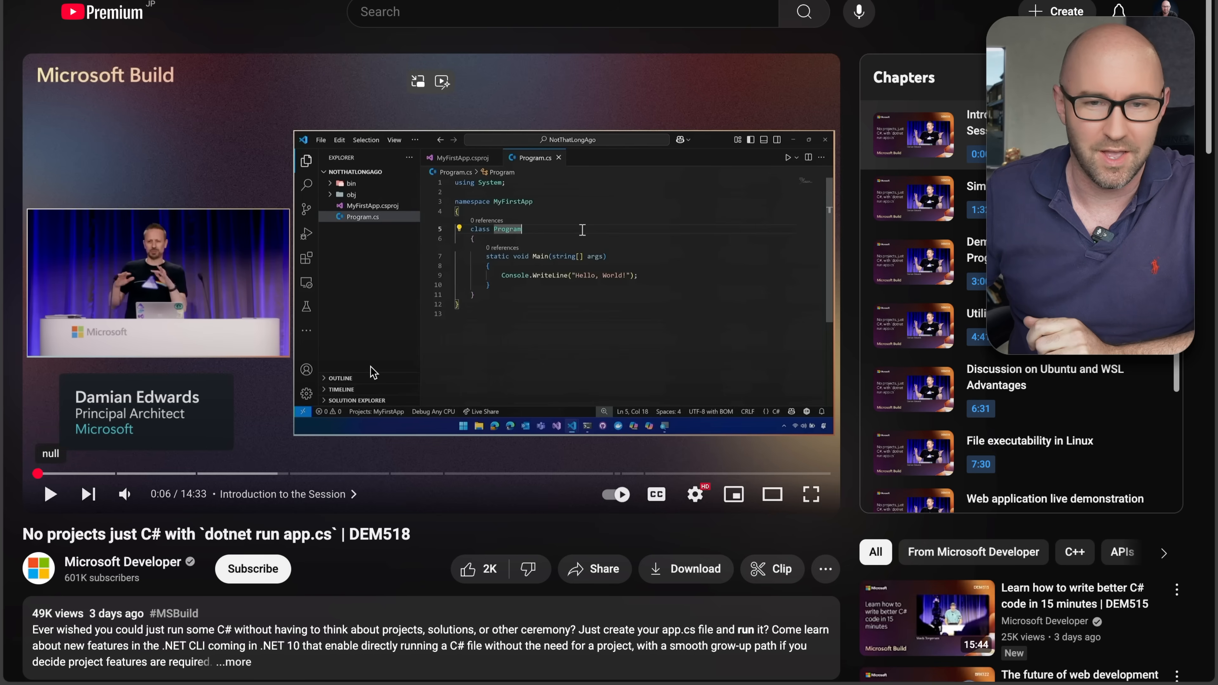
Jump ahead in the DEM518 talk to the classic Program.cs Hello World demo around 0:41.
click(50, 494)
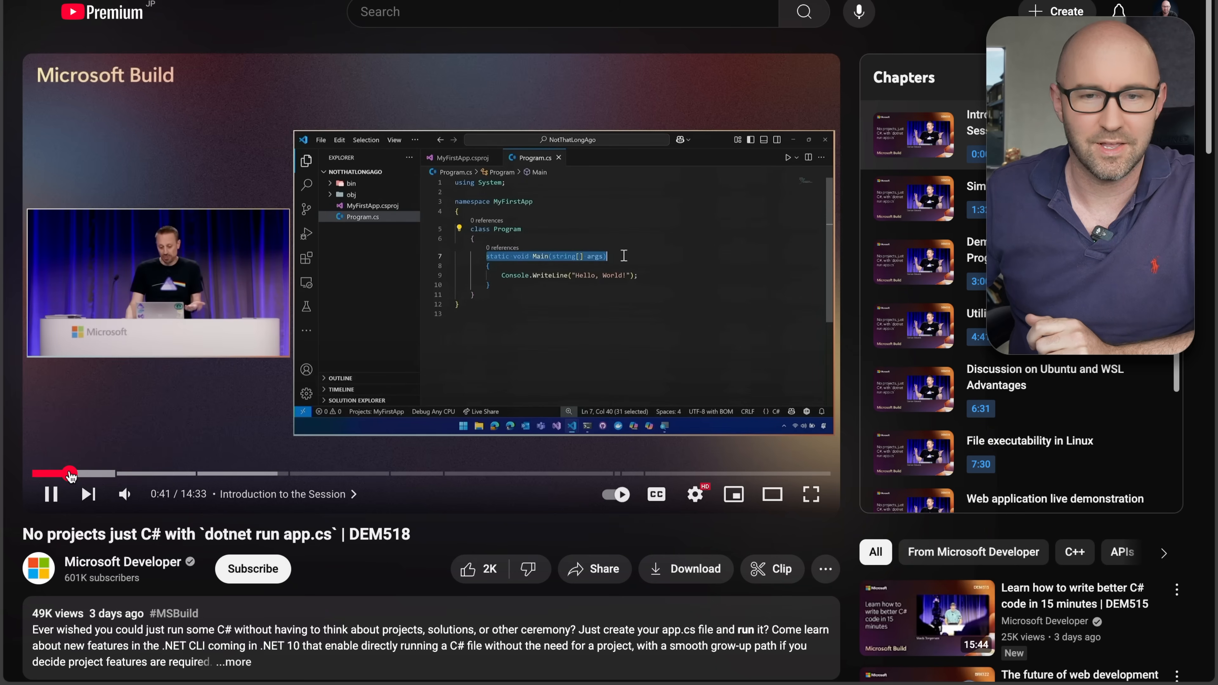
mouse_move(97, 427)
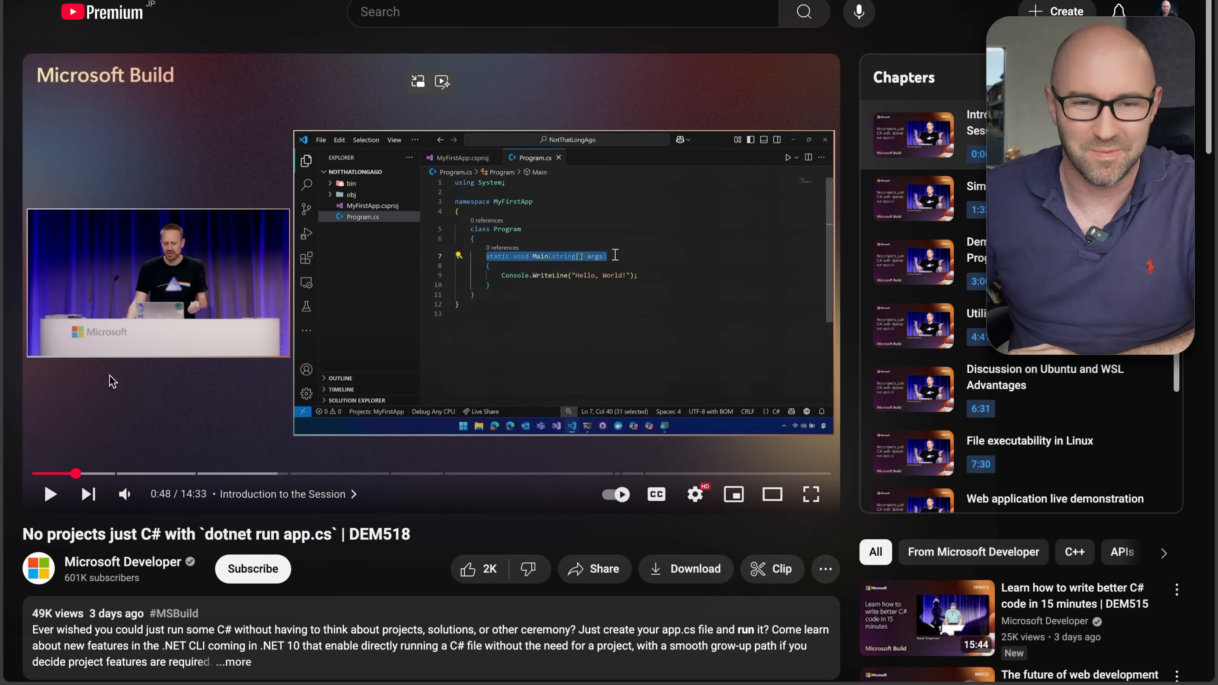
mouse_move(562, 221)
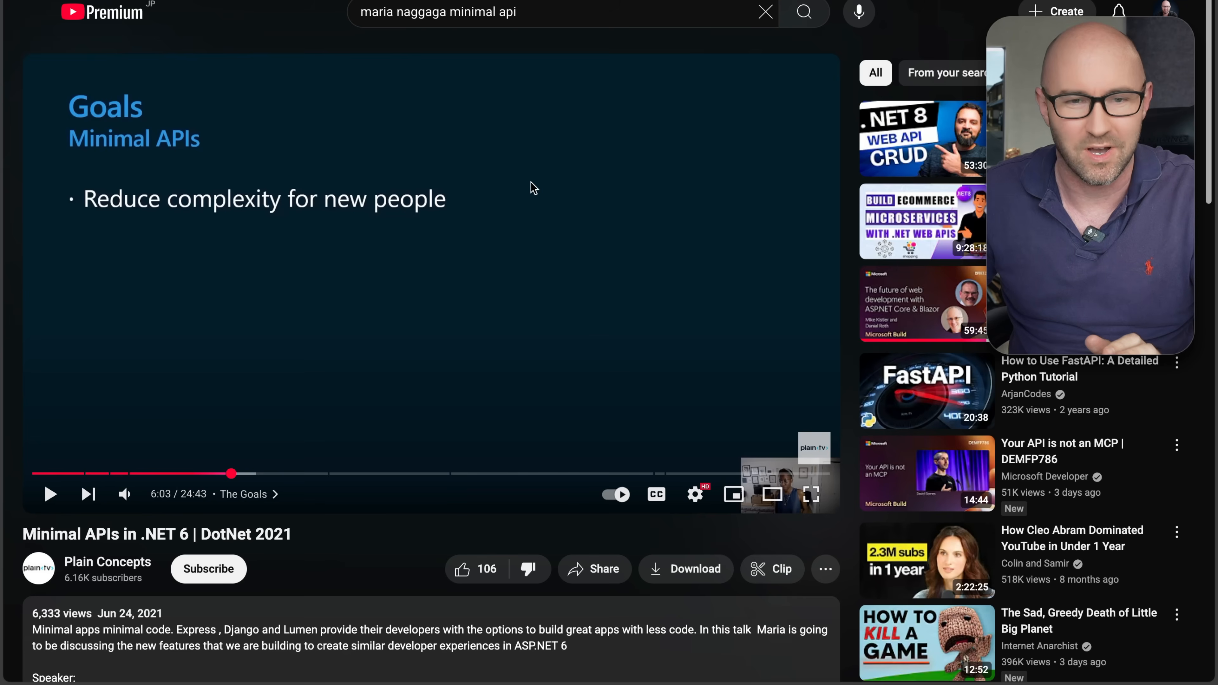
mouse_move(230, 405)
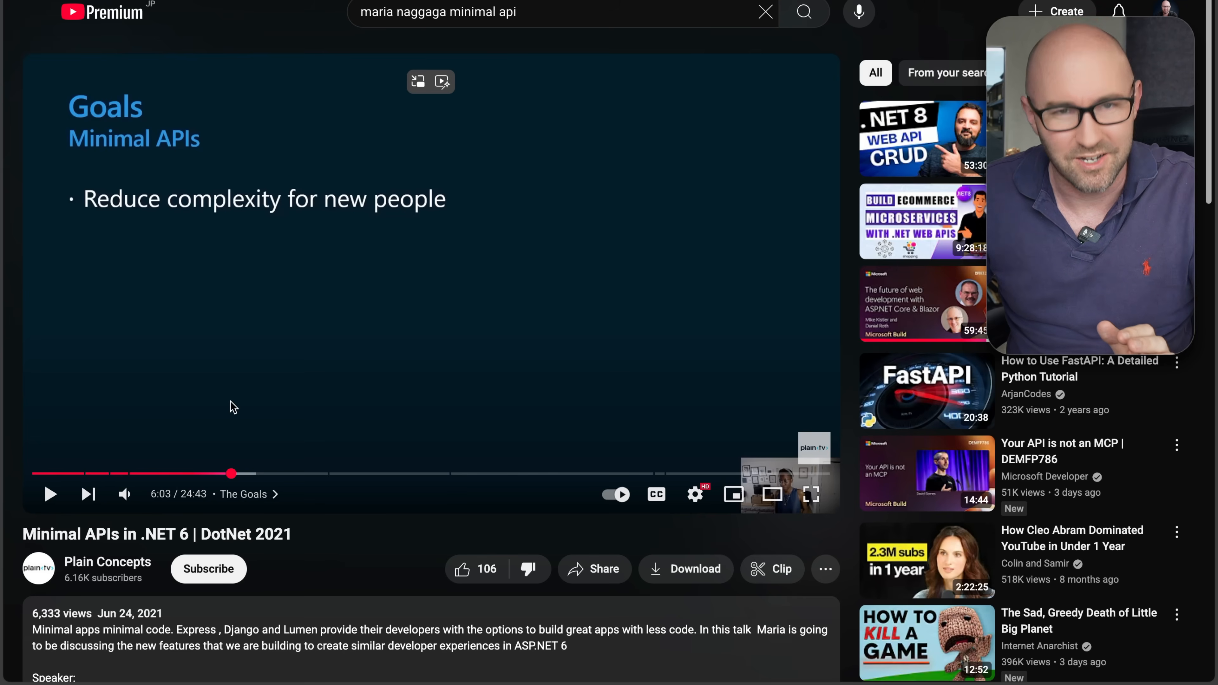
Resume the Minimal APIs talk until 'Reduce ceremony for all developers' appears.
click(51, 494)
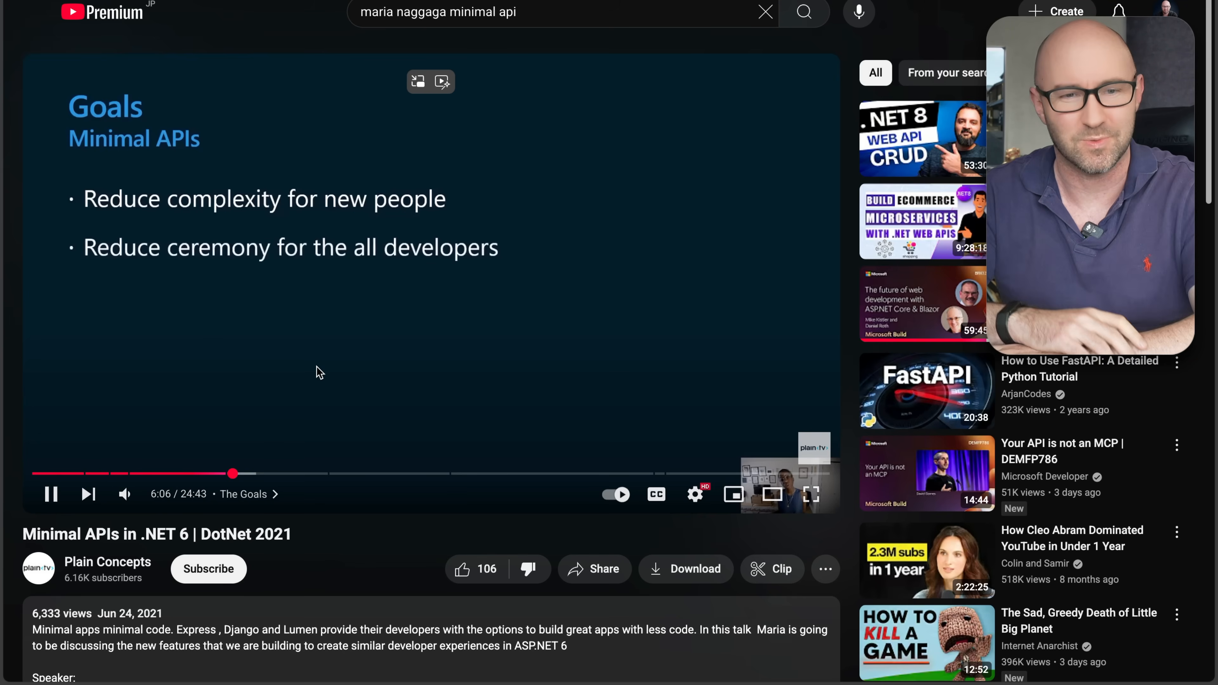
mouse_move(425, 362)
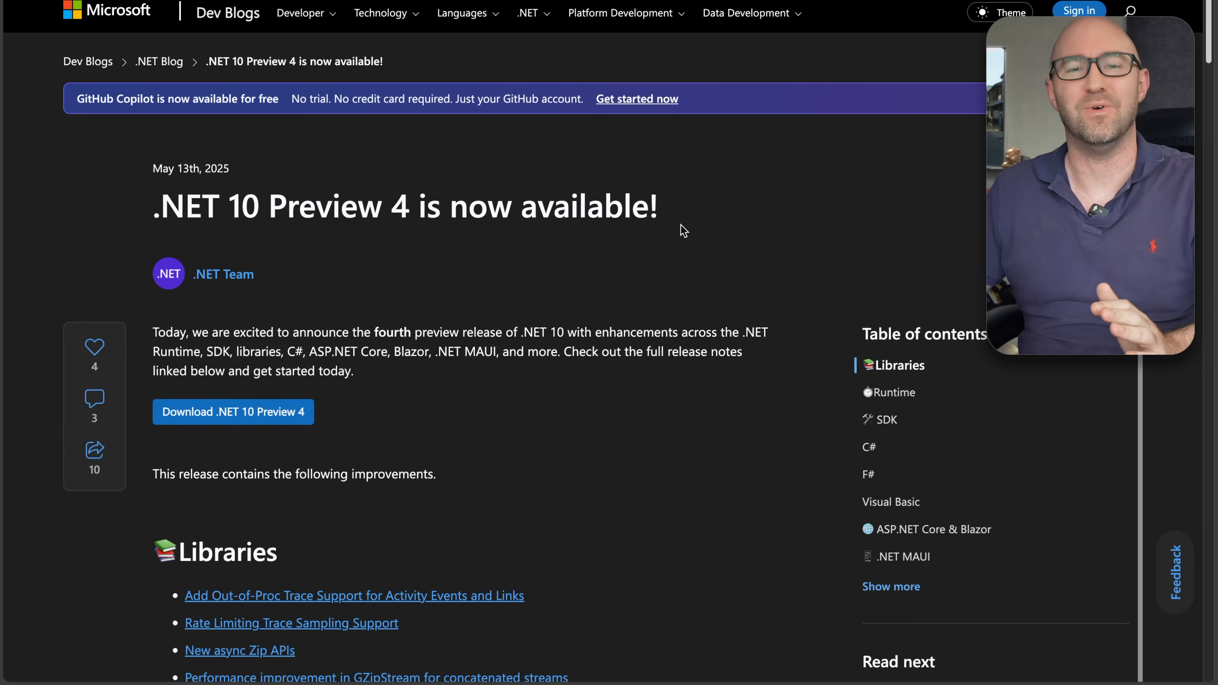
Scroll the .NET 10 Preview 4 post and follow its link to the .NET 10.0 download page.
scroll(down, 3)
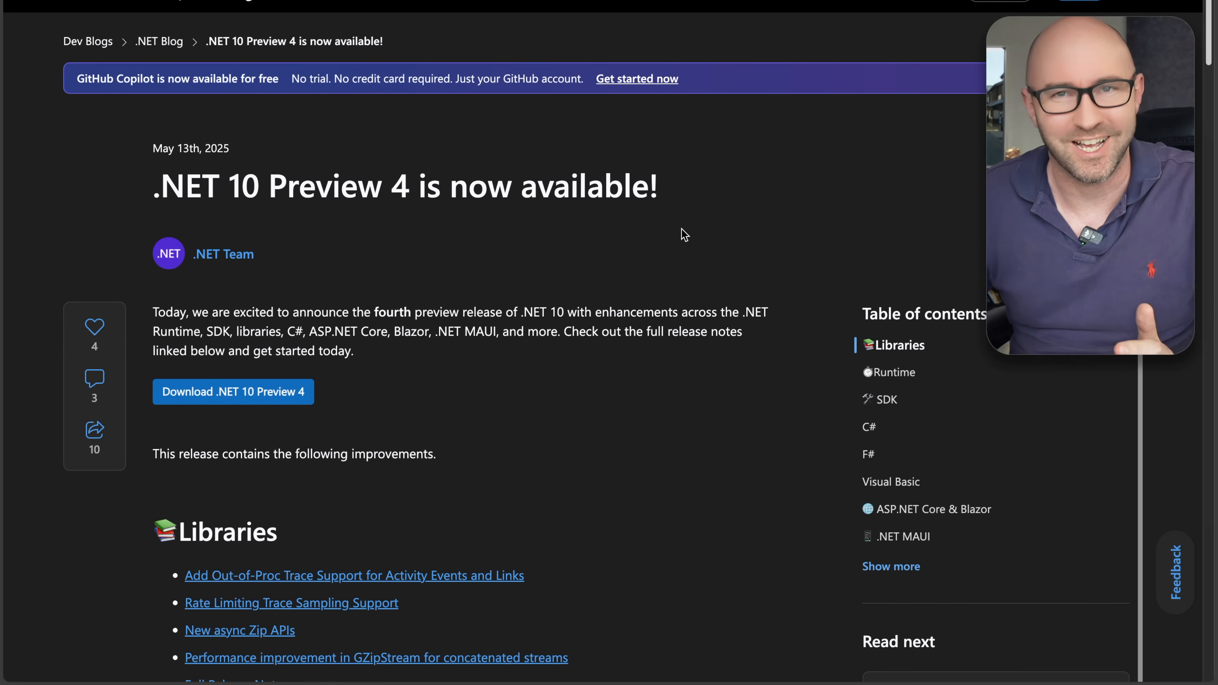
scroll(down, 3)
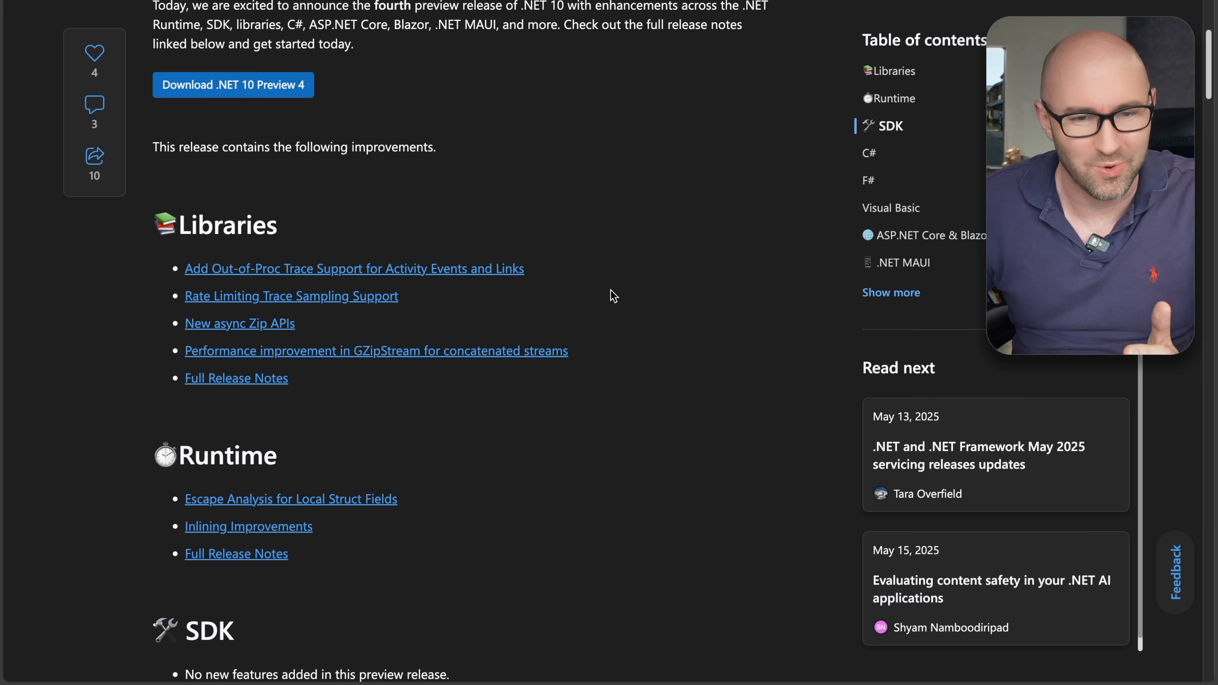
scroll(down, 3)
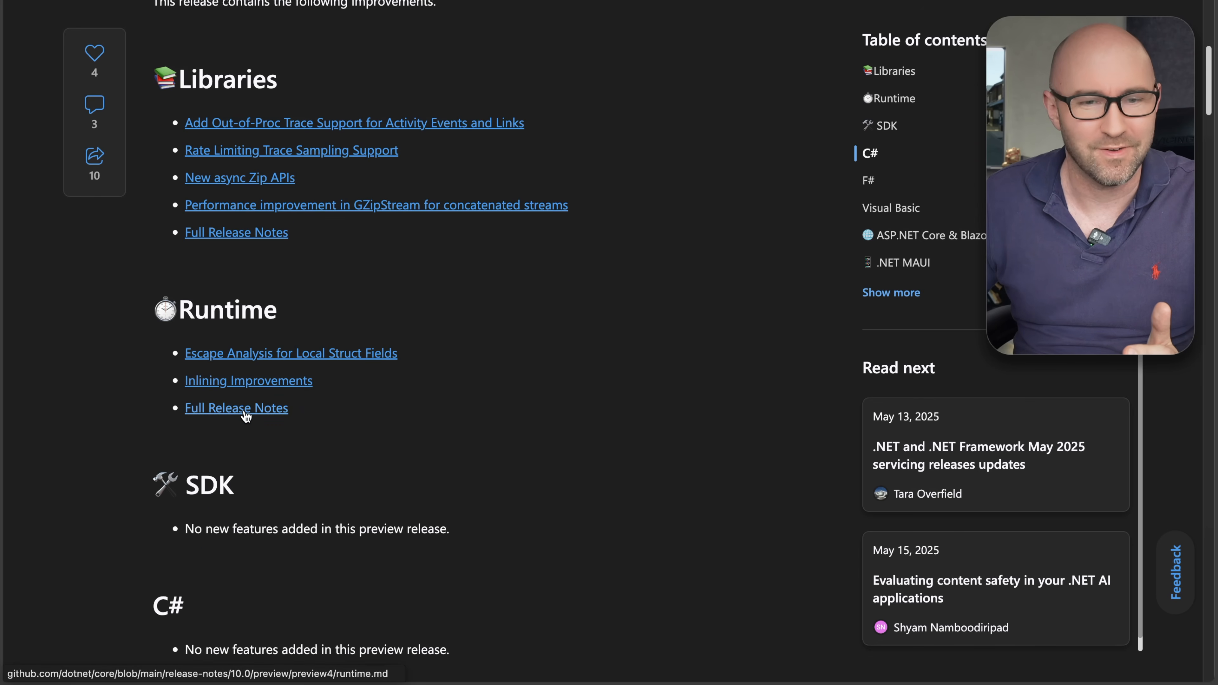
click(236, 408)
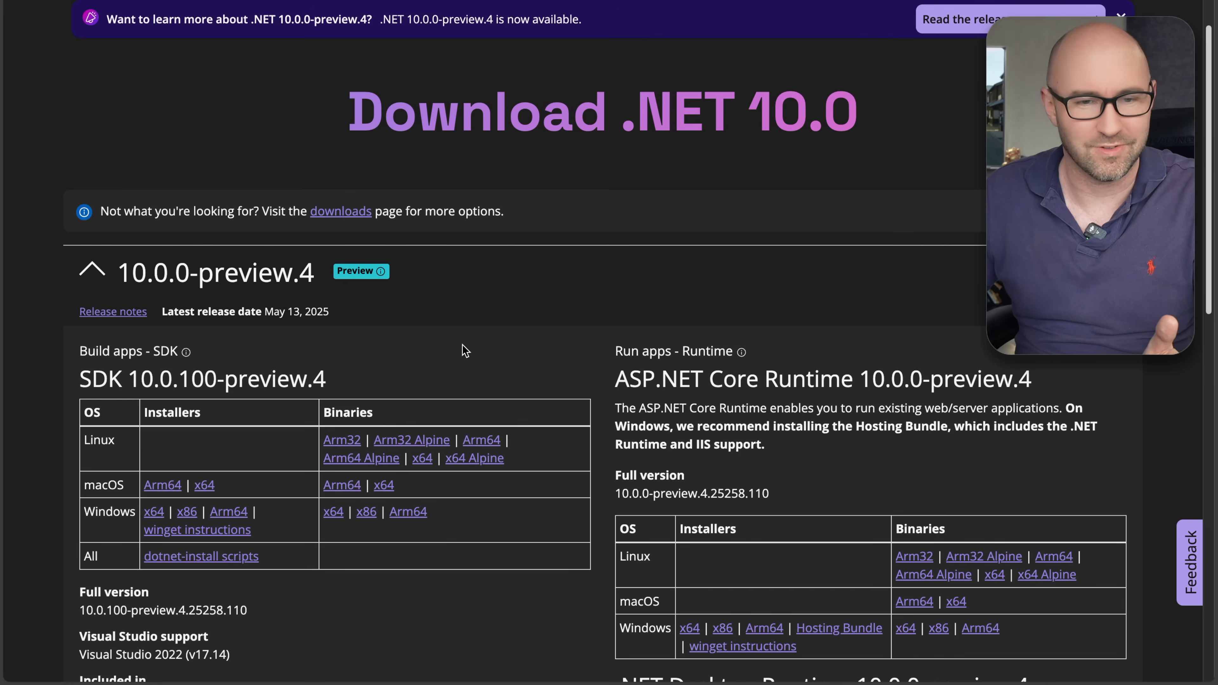
mouse_move(514, 340)
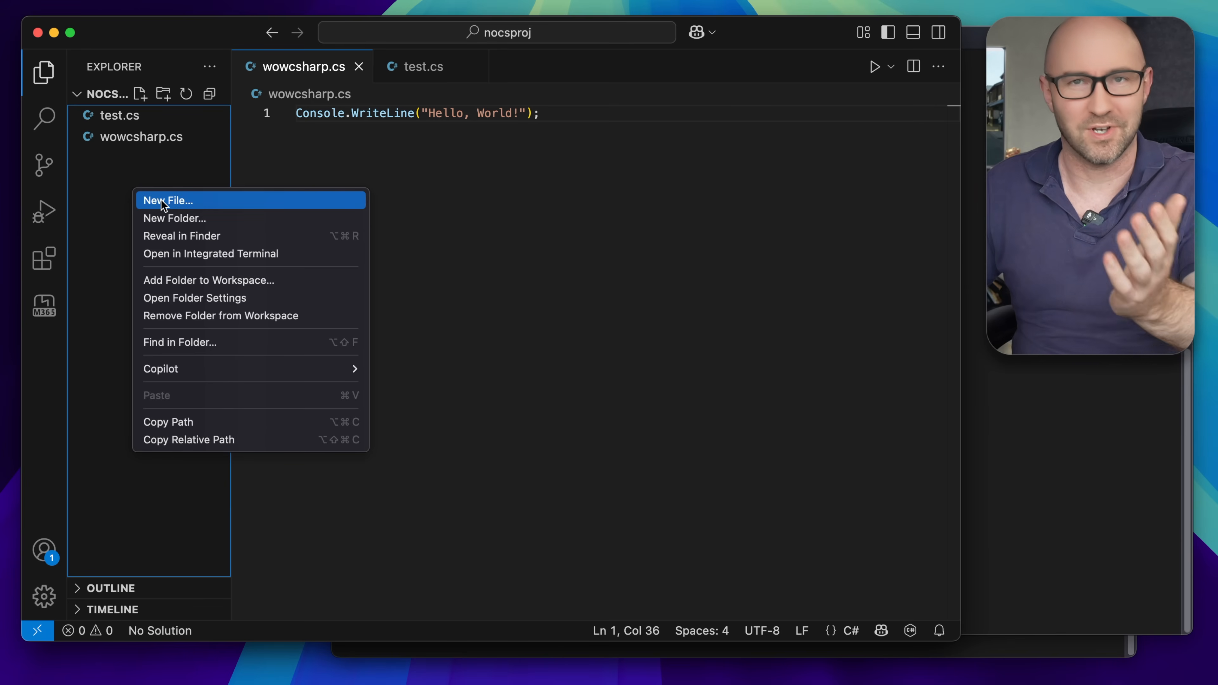
Create a new openaillm.cs file in the nocsproj folder holding the chat-completion code.
click(169, 200)
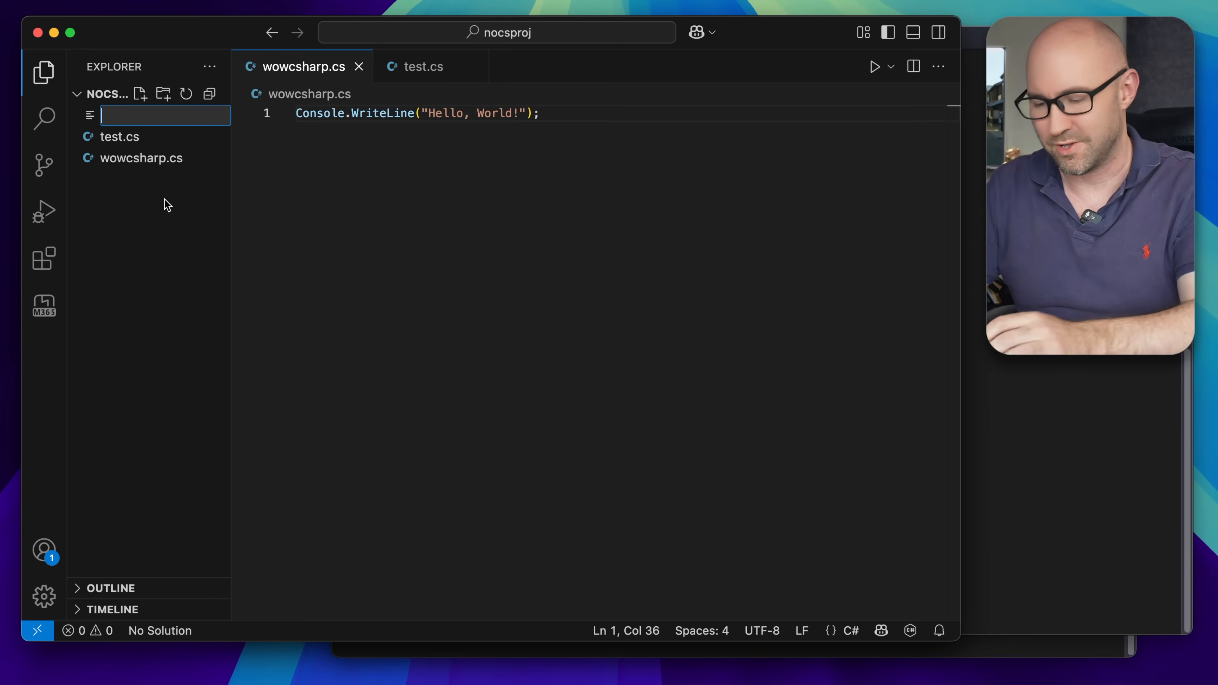
text(openaillm.cs)
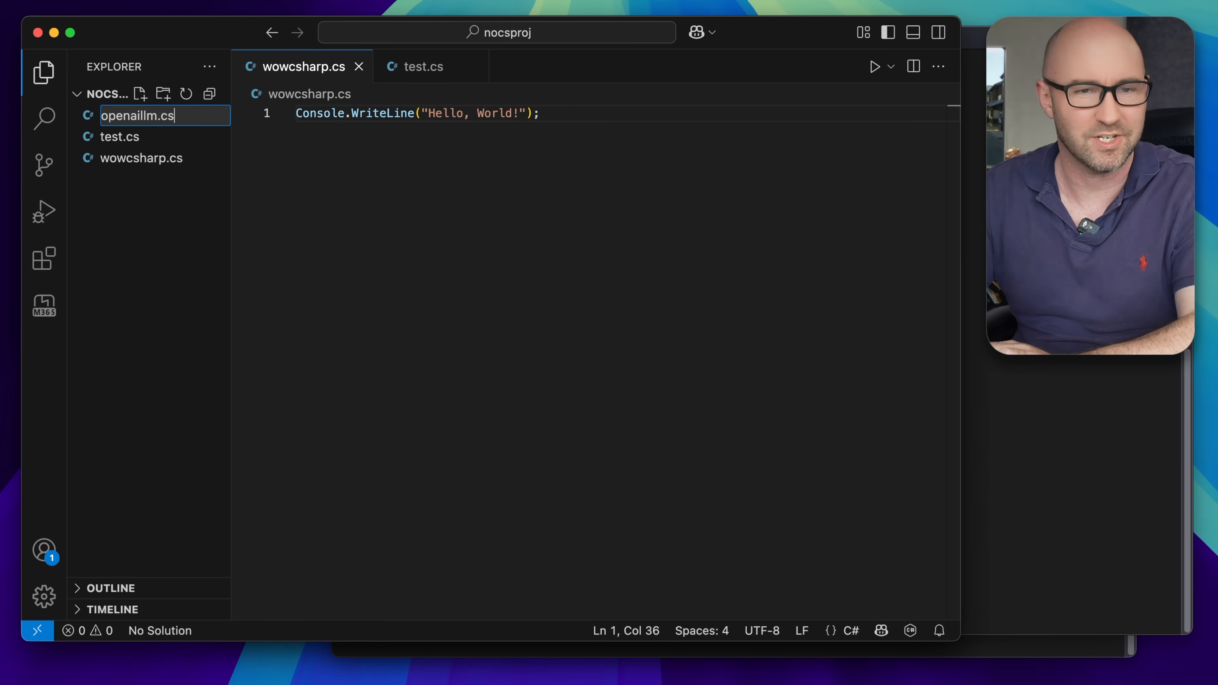
key(Enter)
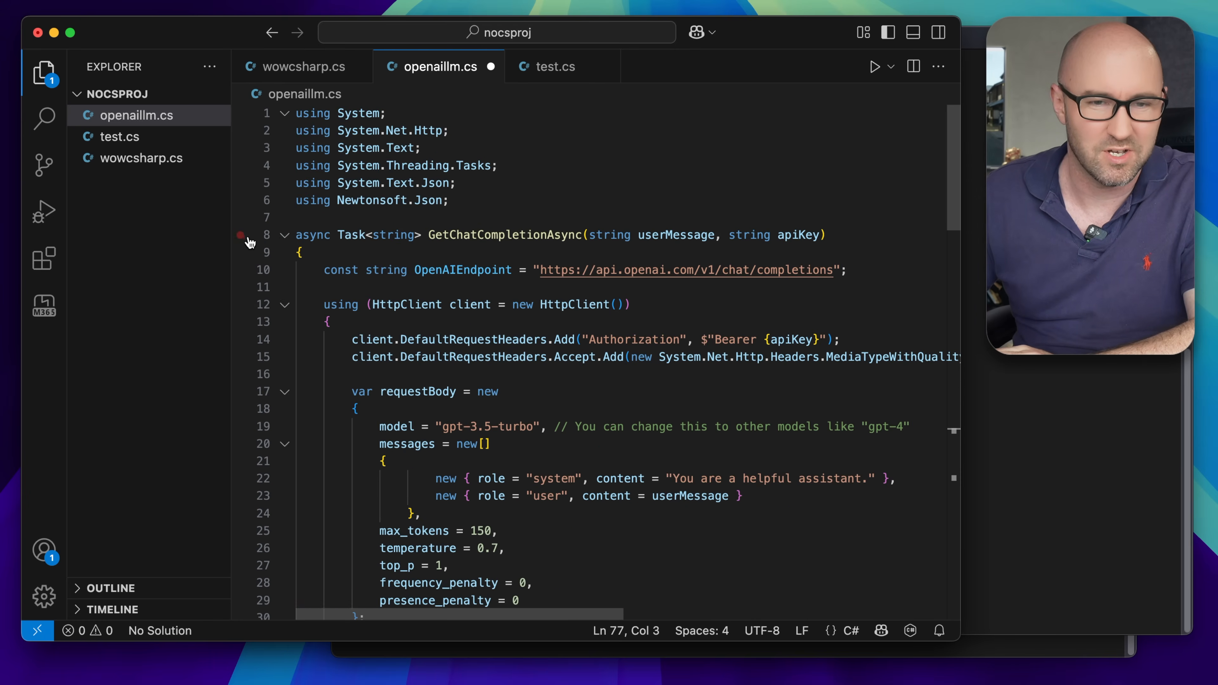
click(284, 234)
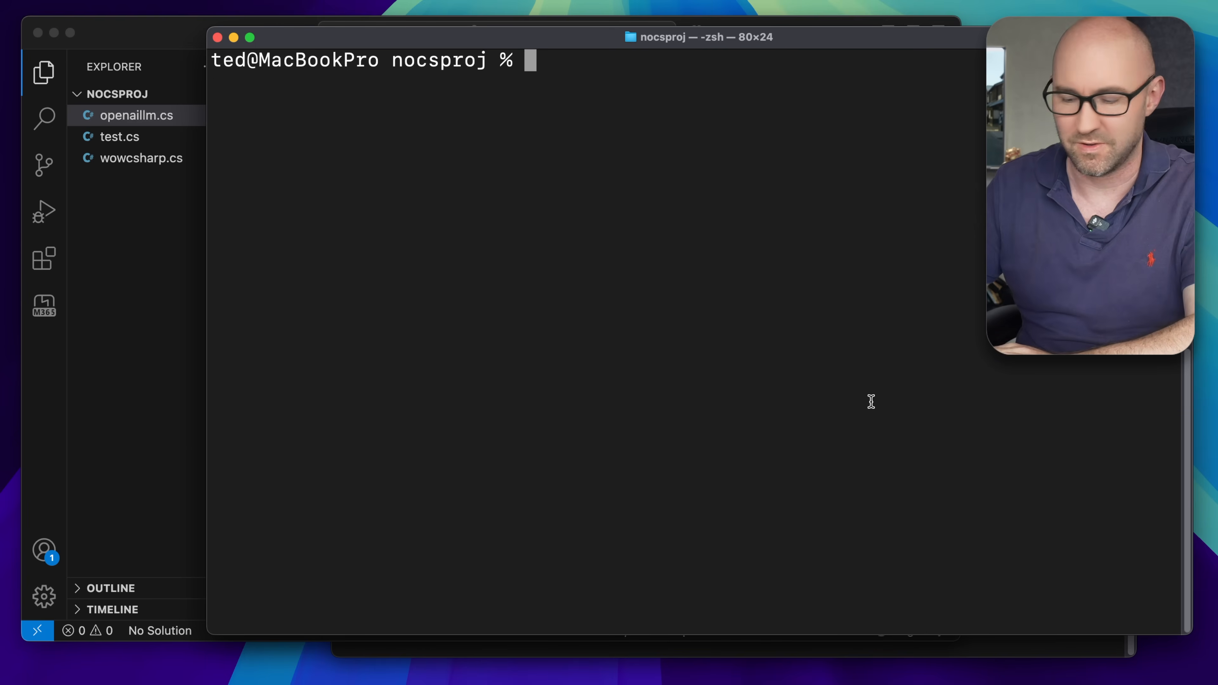
Run 'dotnet run openaillm' from the nocsproj folder.
text(dotnet run)
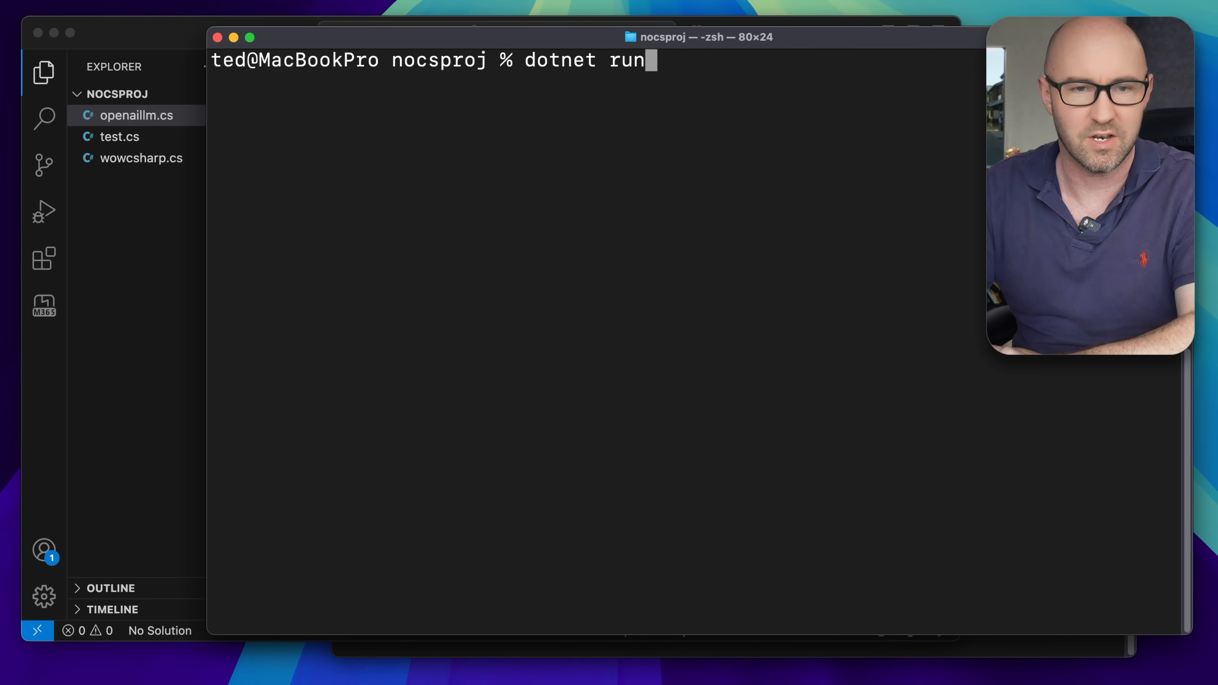
text(openaillm)
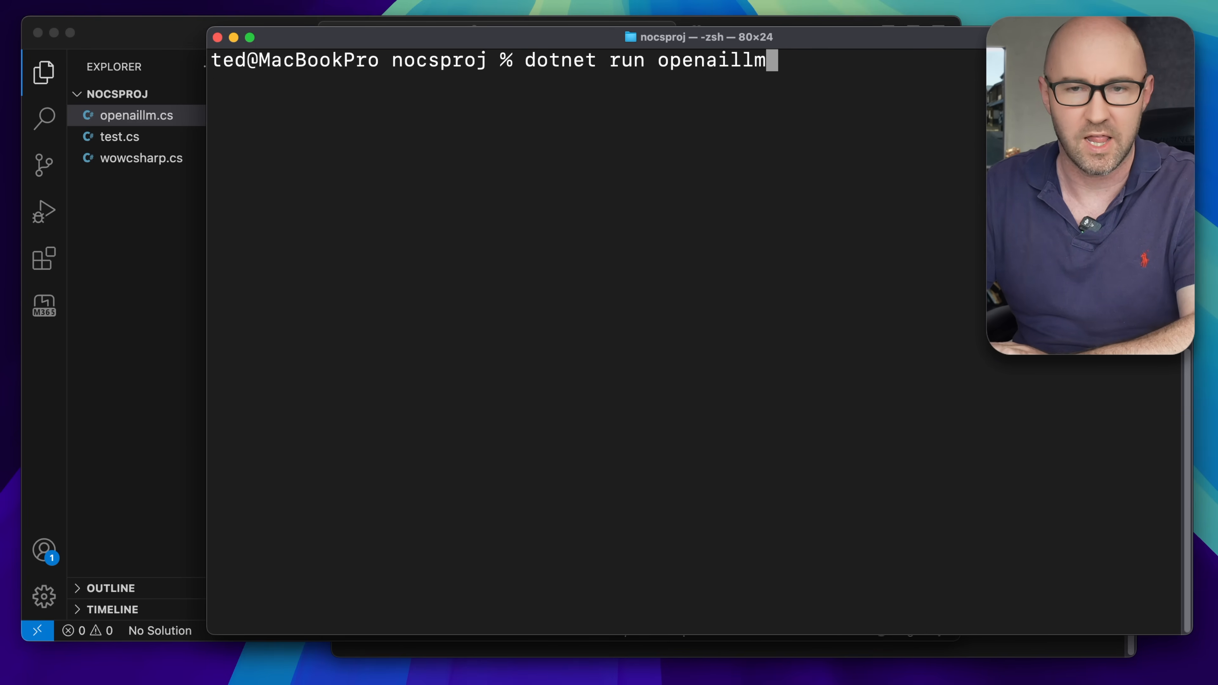
key(Enter)
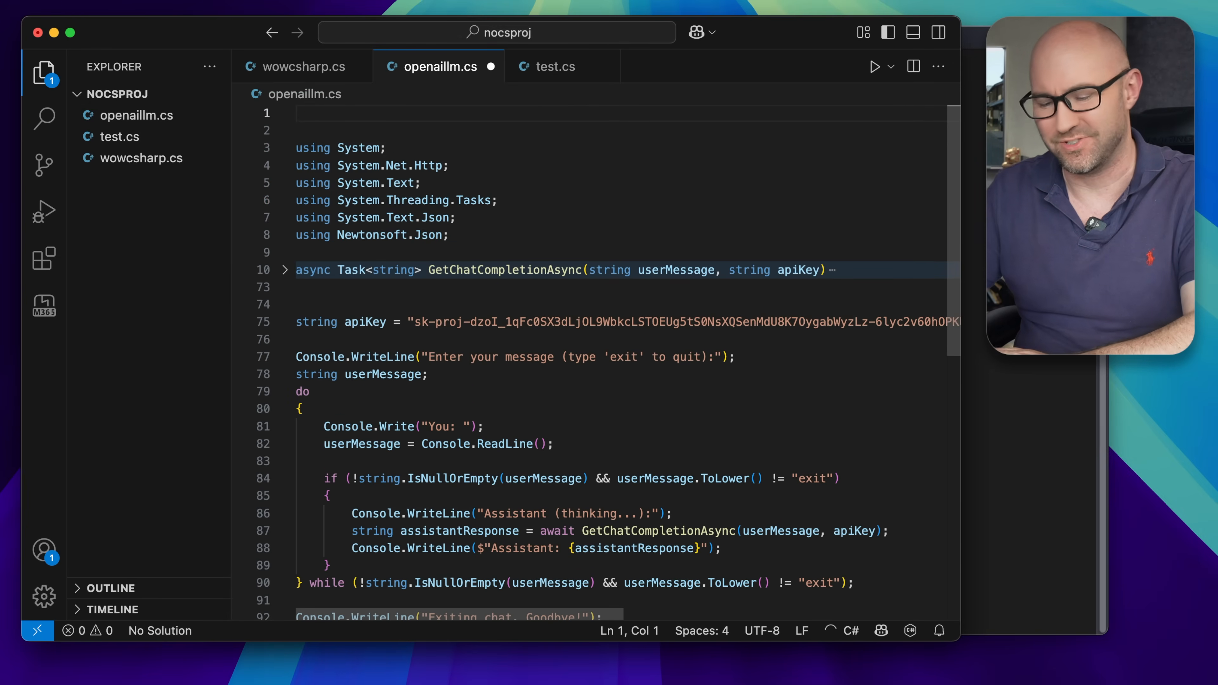
text(#:package main)
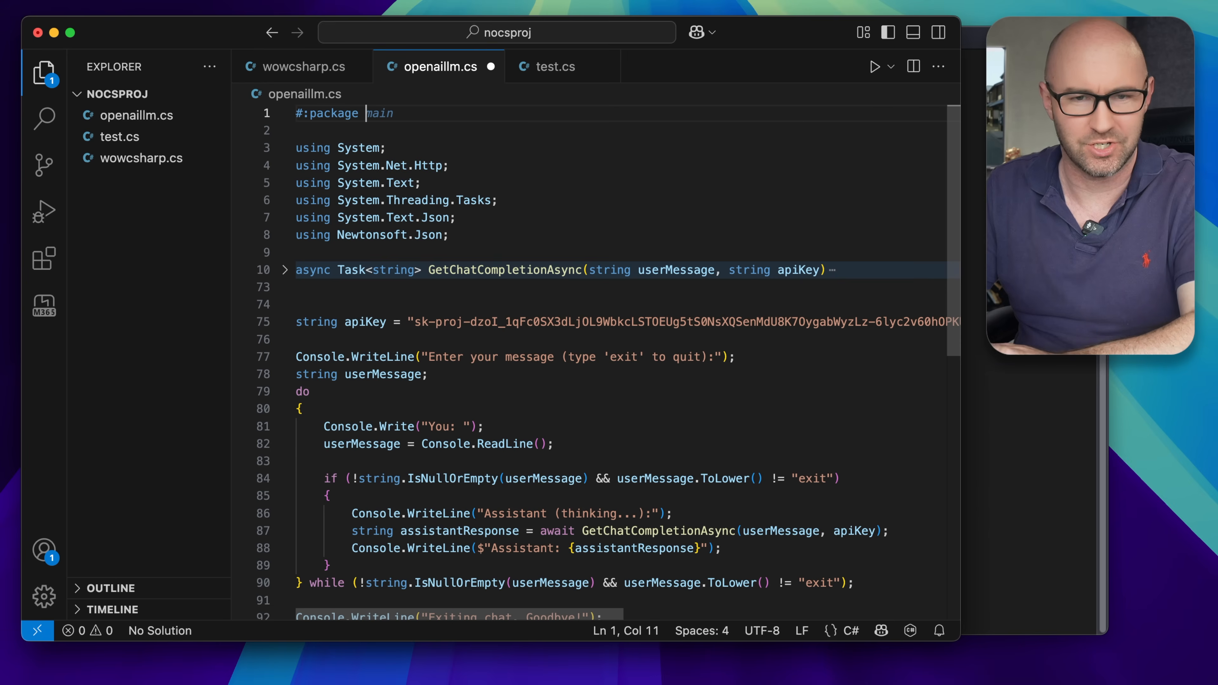
text(Newtonsoft.Json)
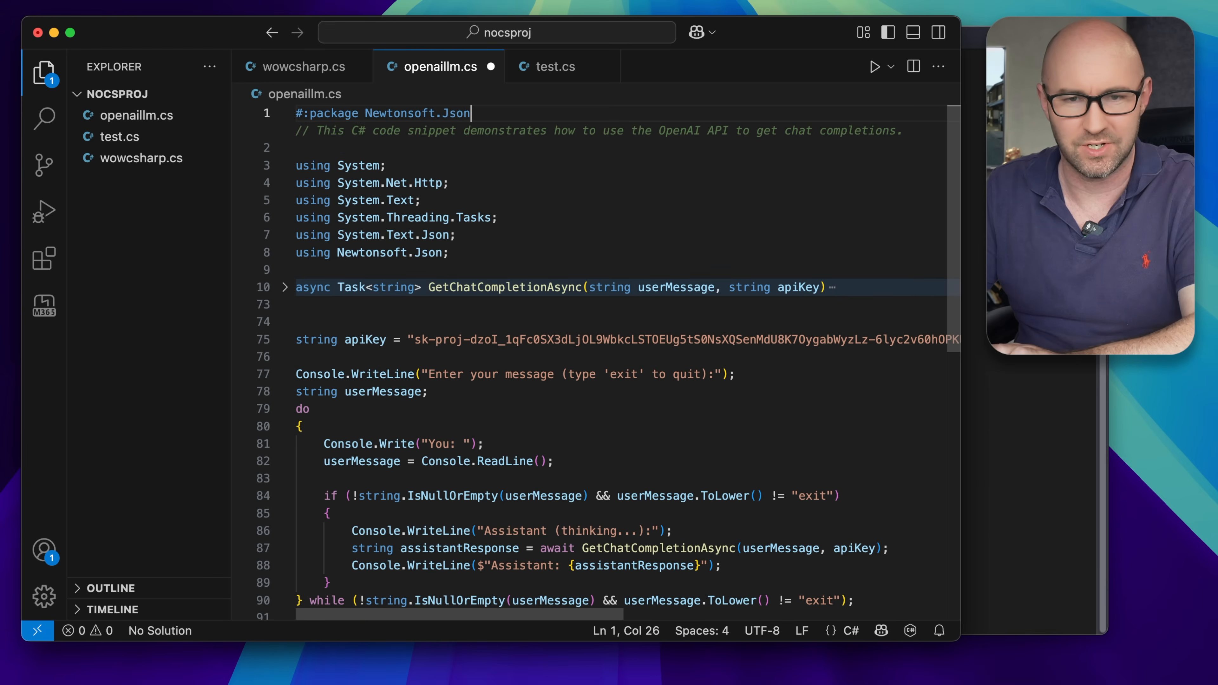
text(@13)
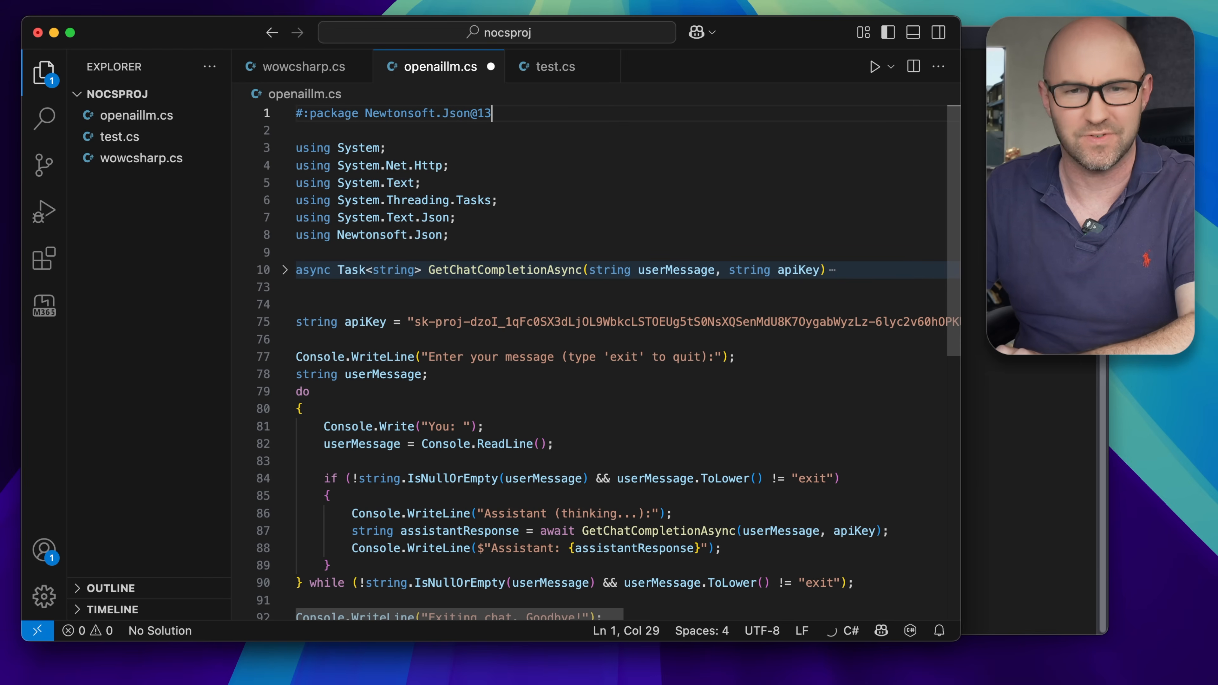
text(.0.1)
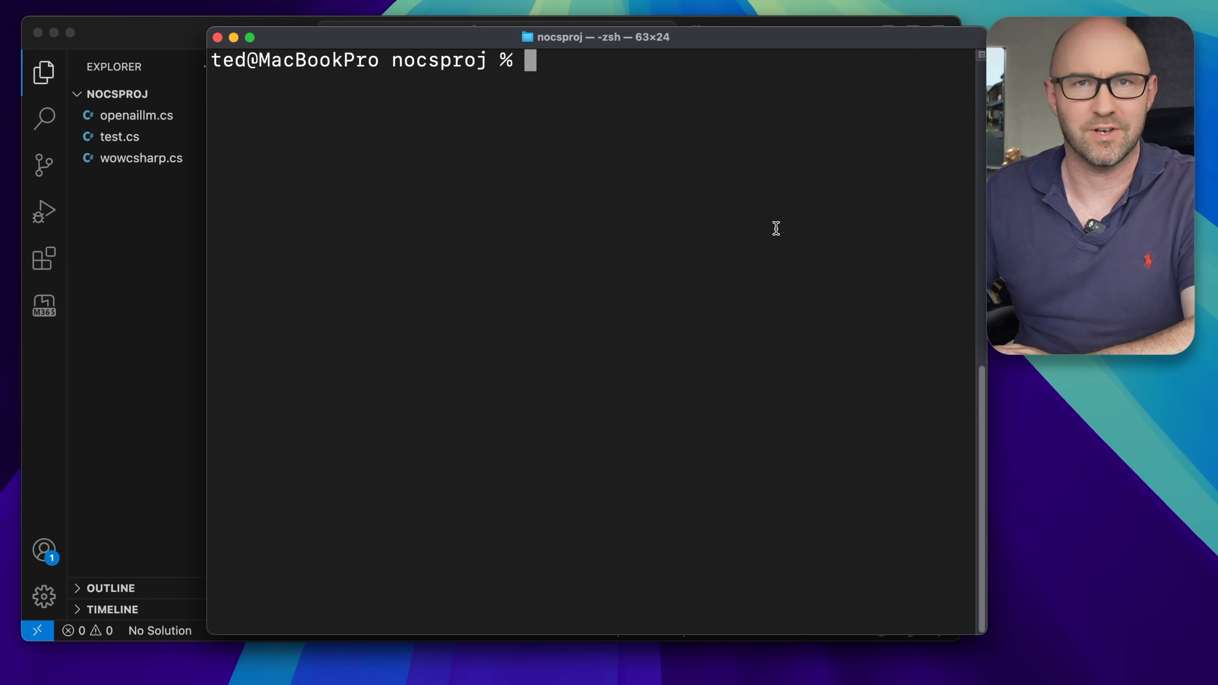
Clear the terminal, run 'dotnet run openaillm.cs' and ask 'Is C# a cool programming language'.
text(clear)
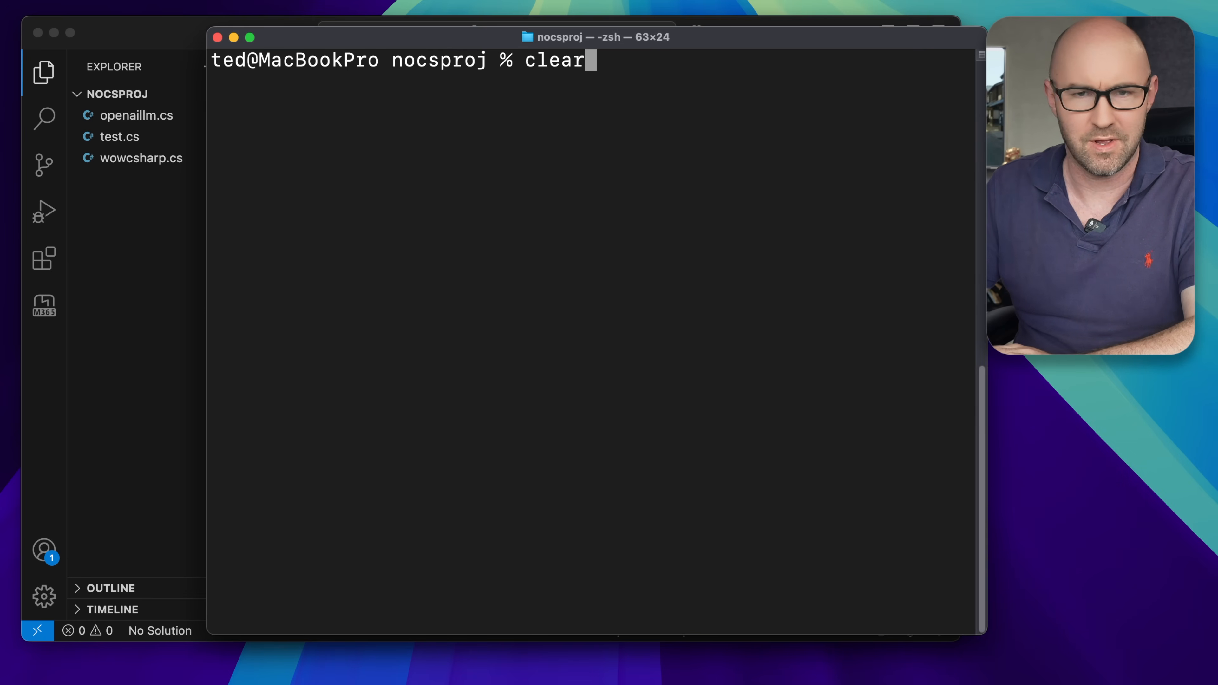
text(dotnet run openaillm.cs)
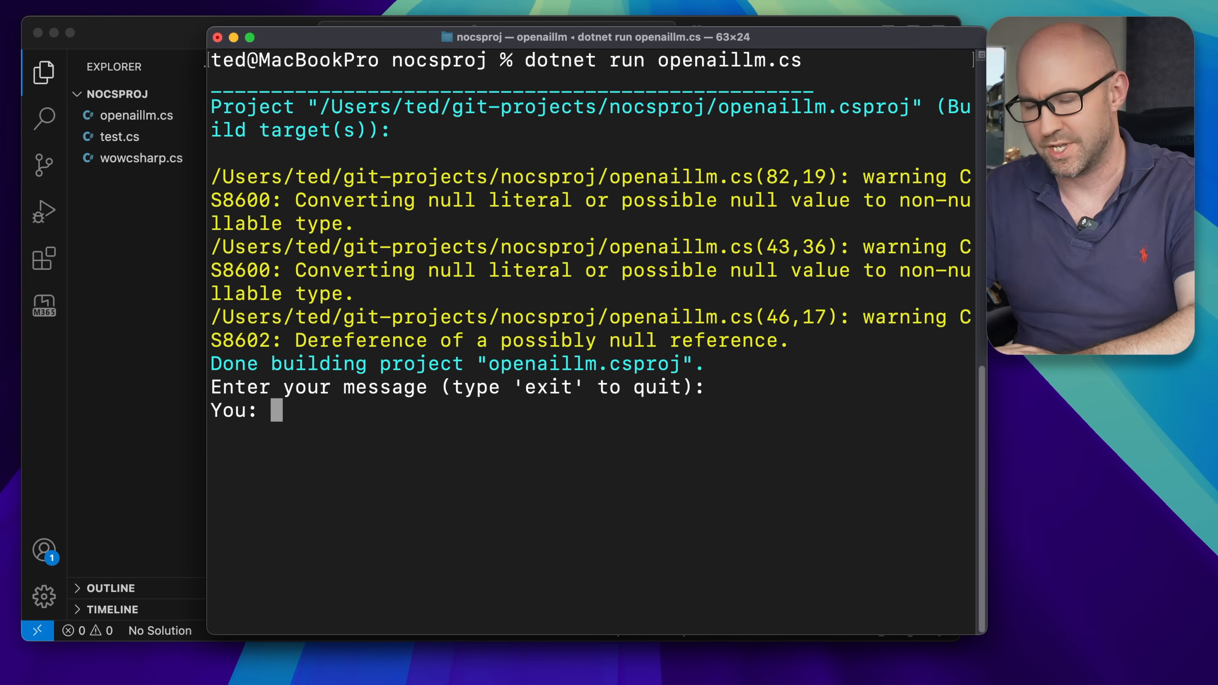
text(Is C# a cool p)
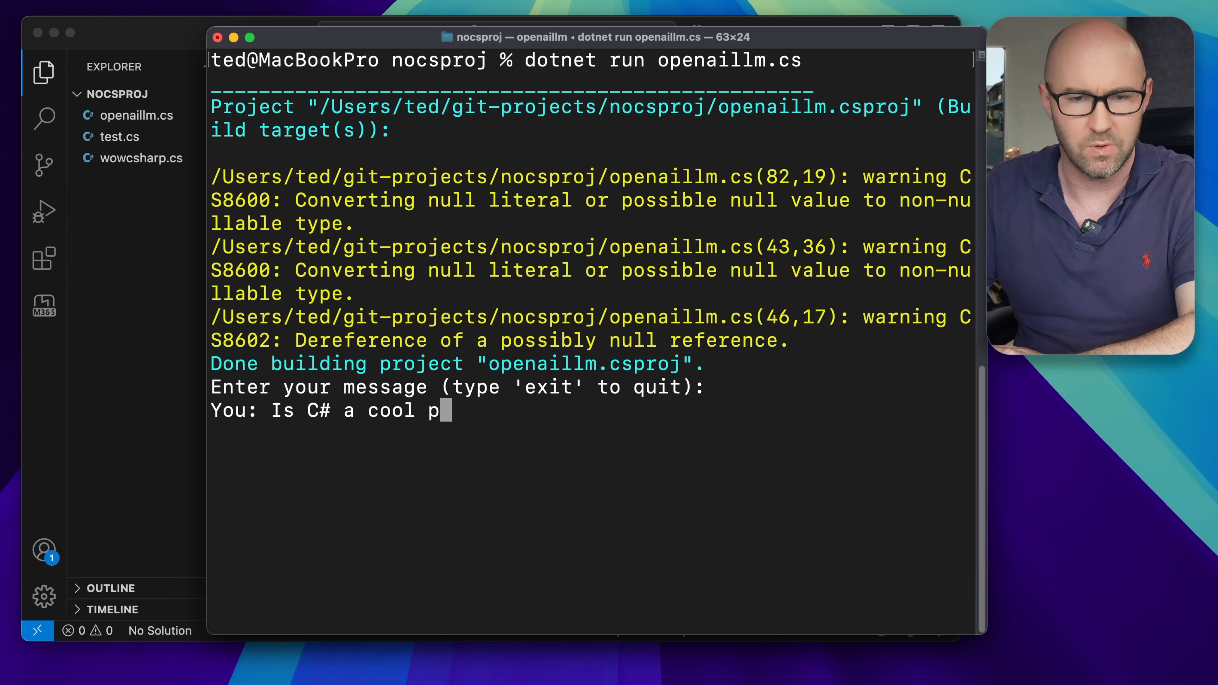
text(rogramming language)
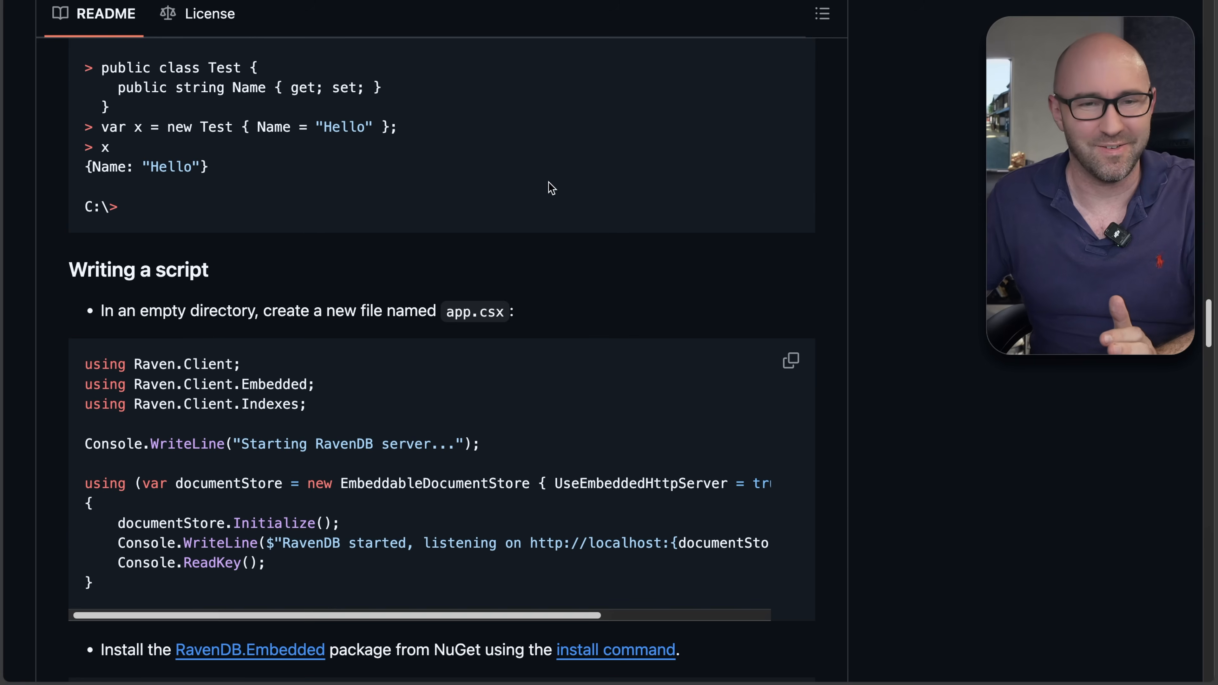
Scroll through the scriptcs README sections on getting scriptcs, the REPL and writing a script.
scroll(up, 3)
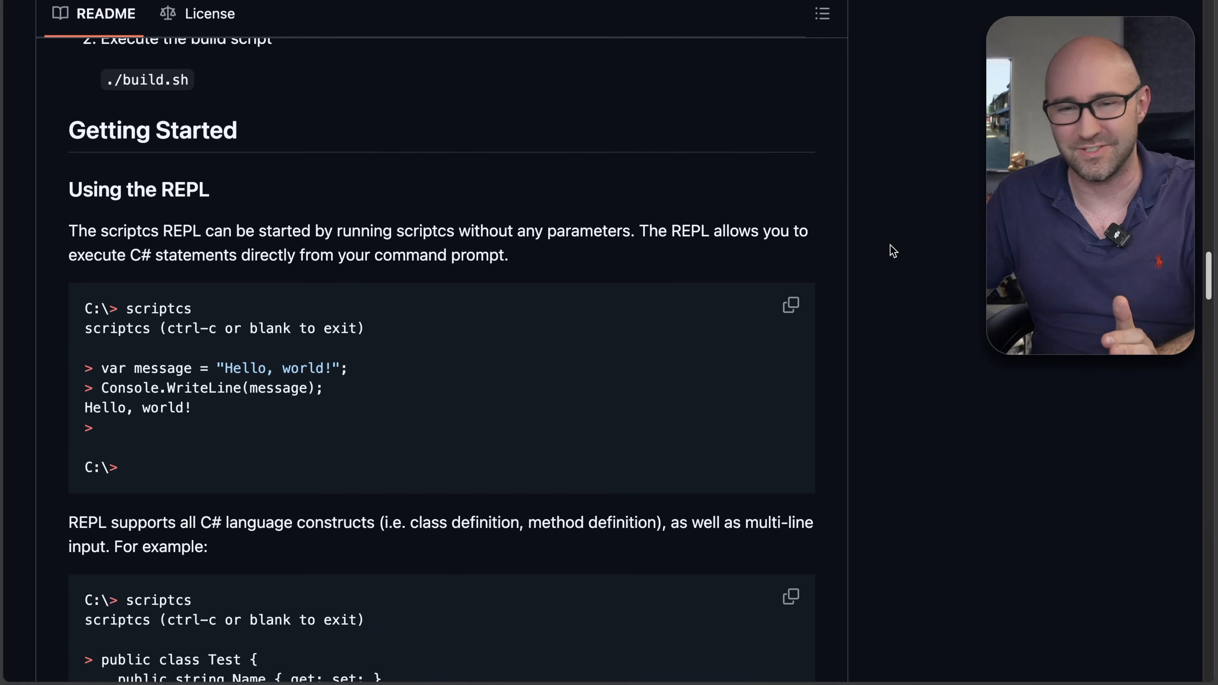
scroll(up, 3)
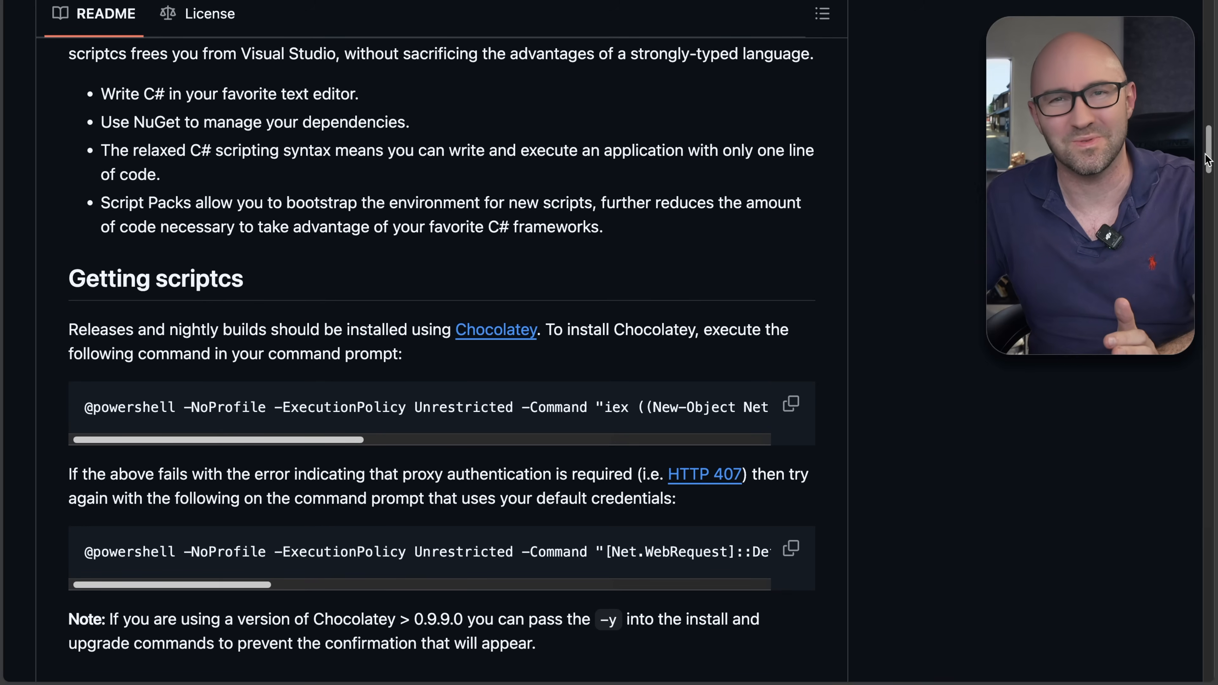
scroll(up, 3)
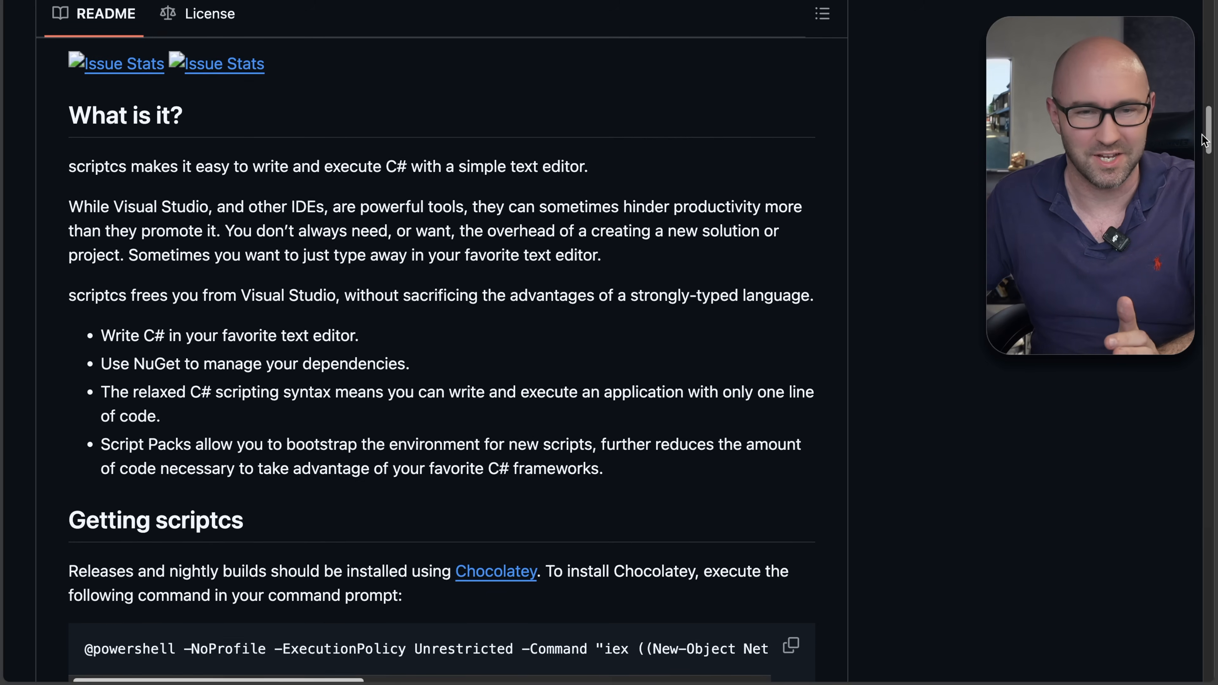
scroll(down, 3)
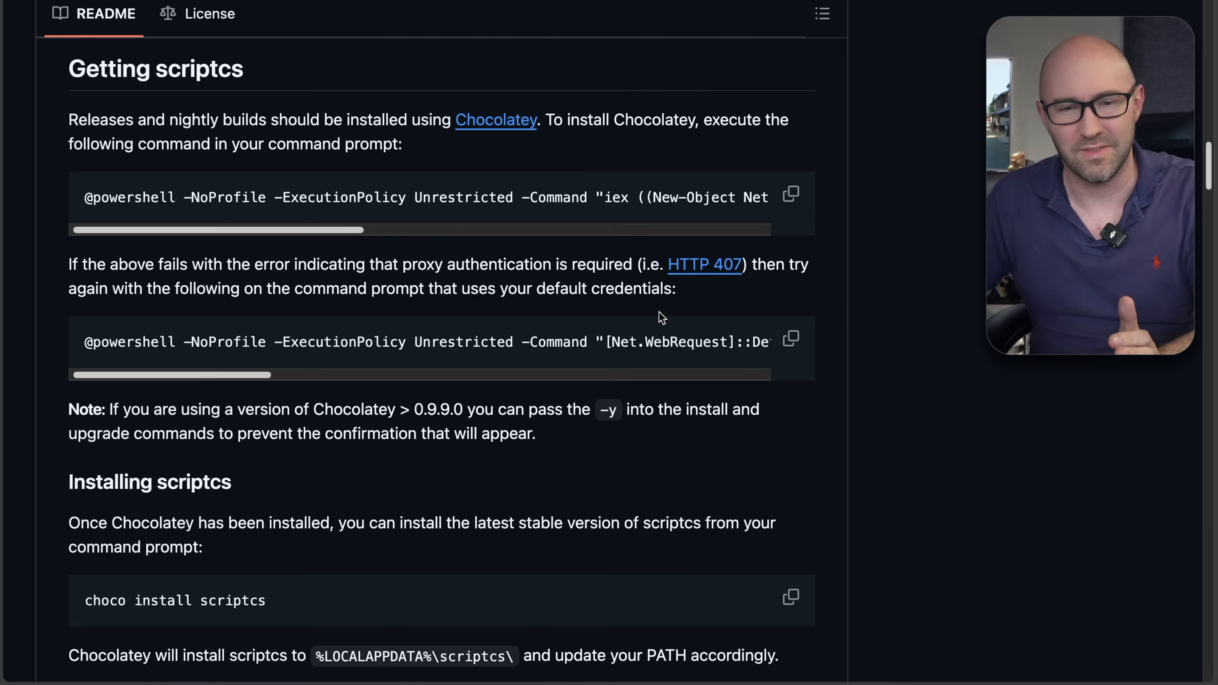
scroll(down, 3)
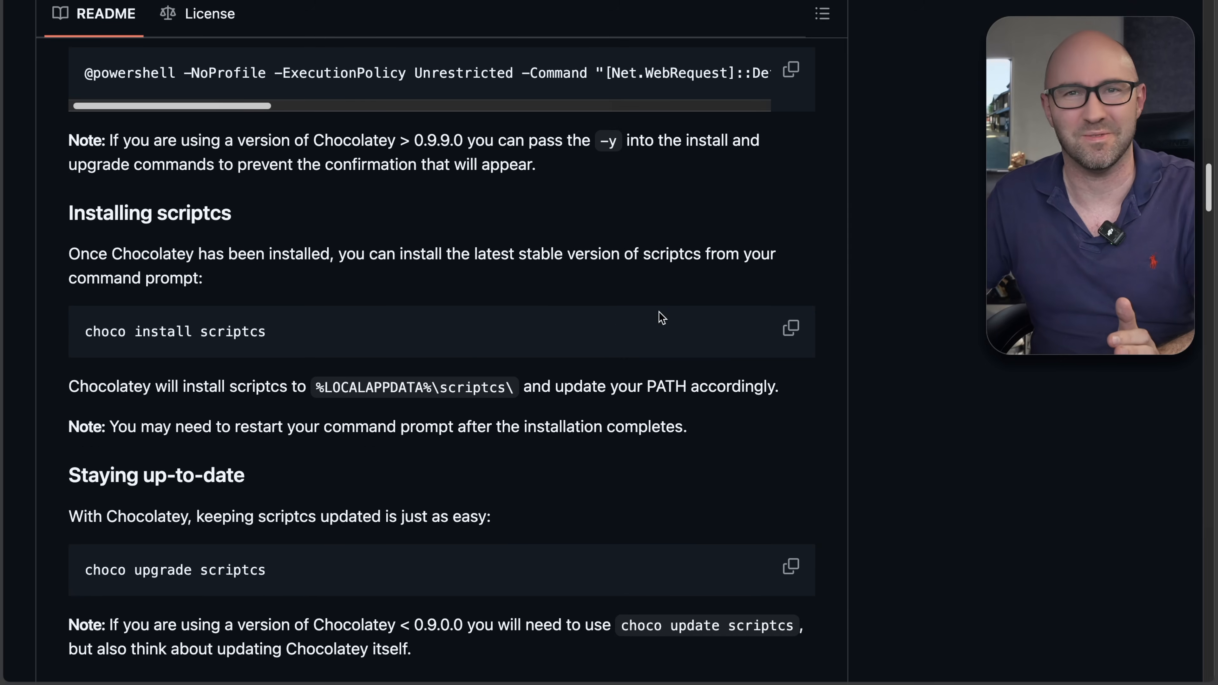
scroll(down, 3)
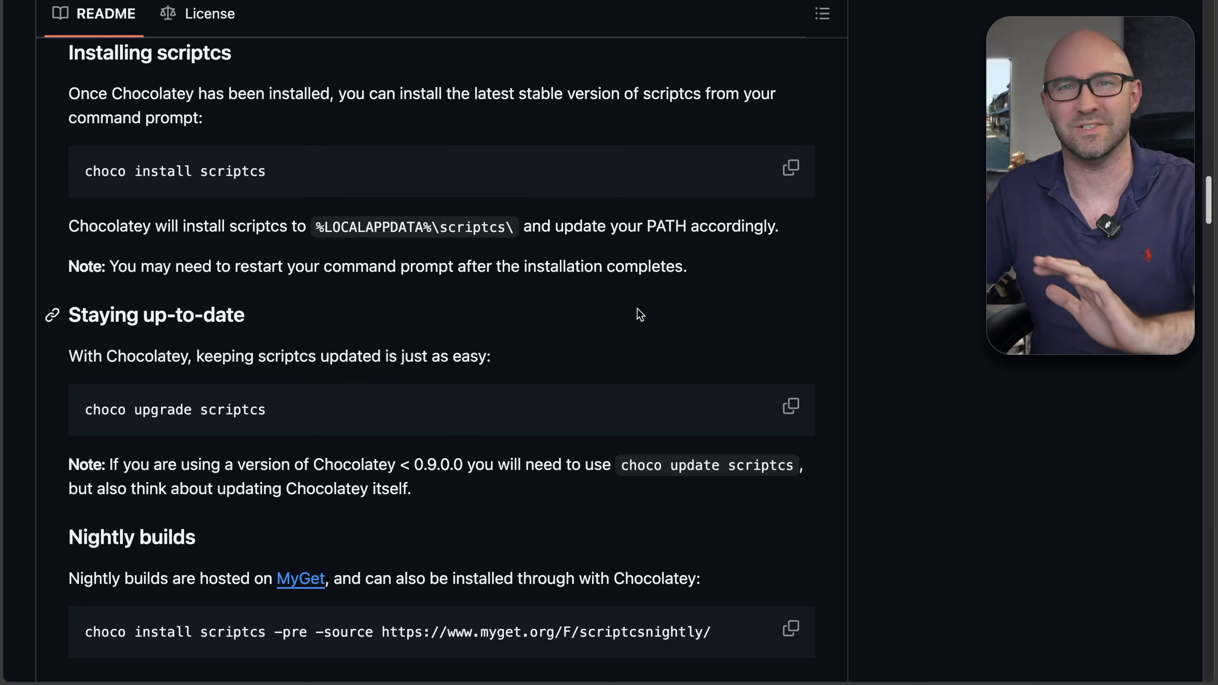
scroll(down, 3)
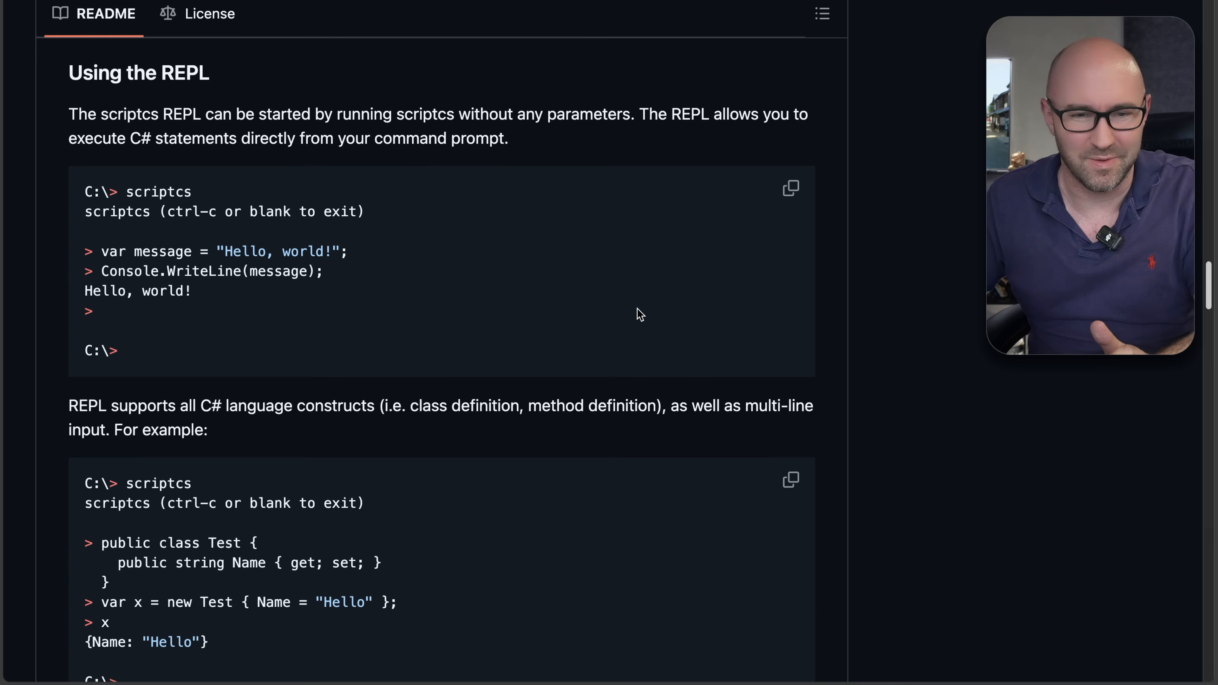
scroll(down, 3)
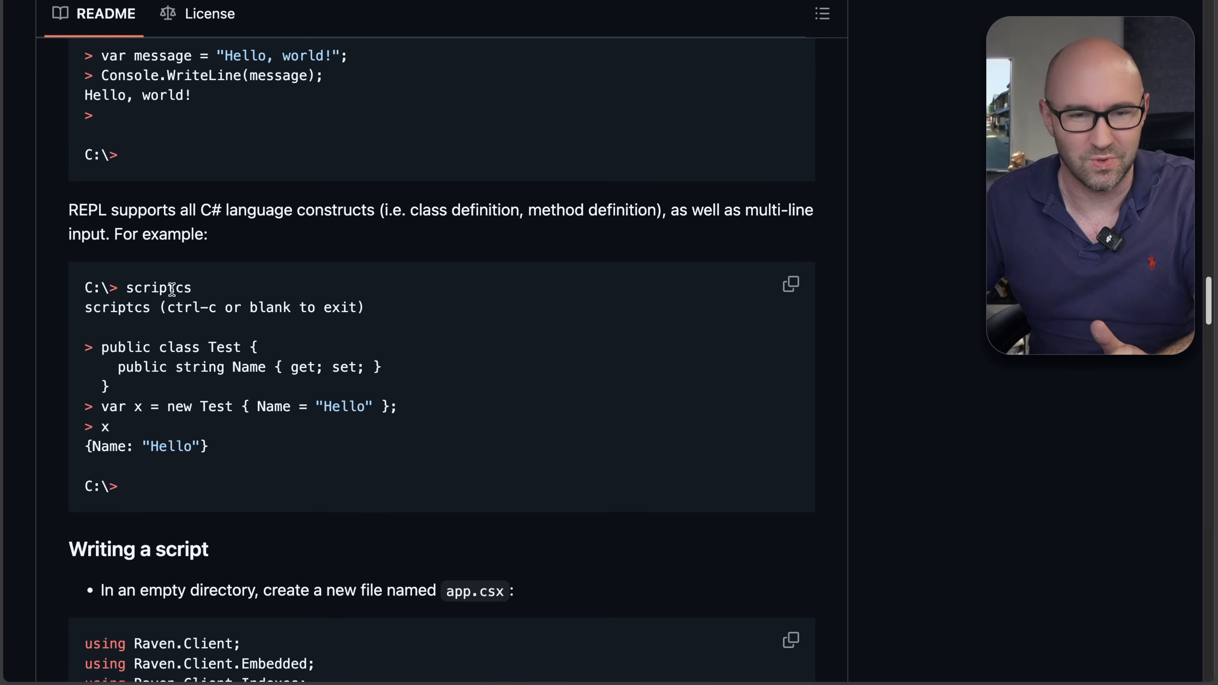
scroll(down, 3)
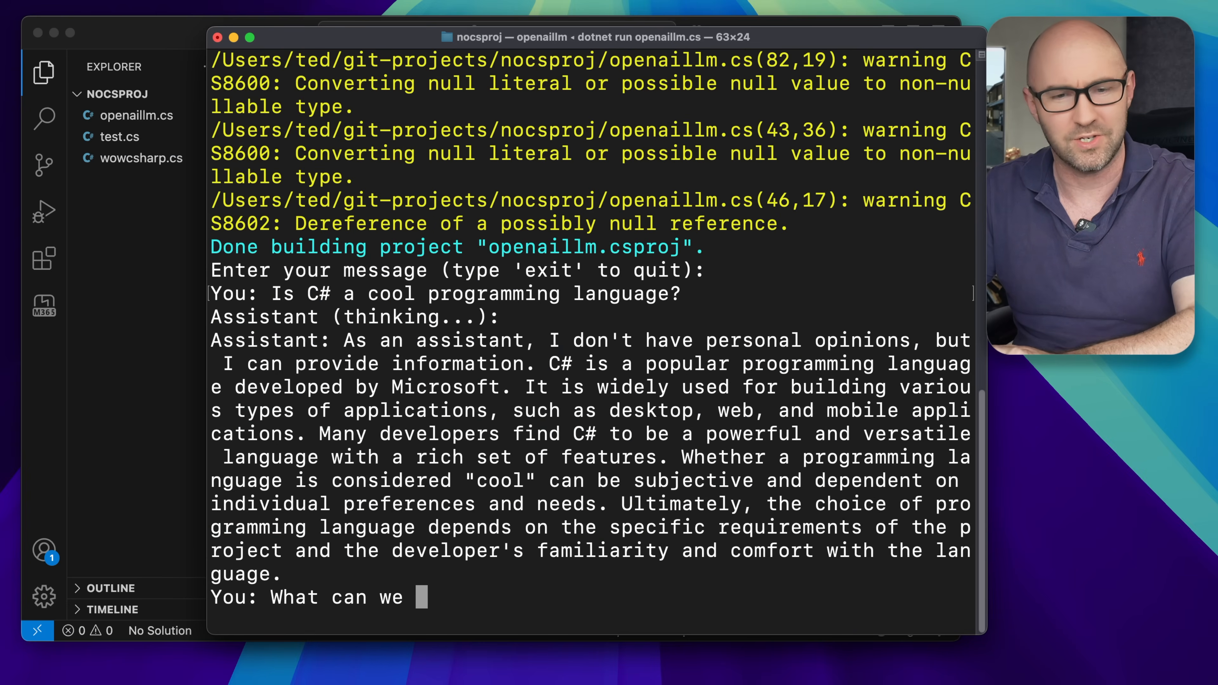
Ask 'What can we do to make C# more popular?' and select part of the numbered answer.
text(do to make C#)
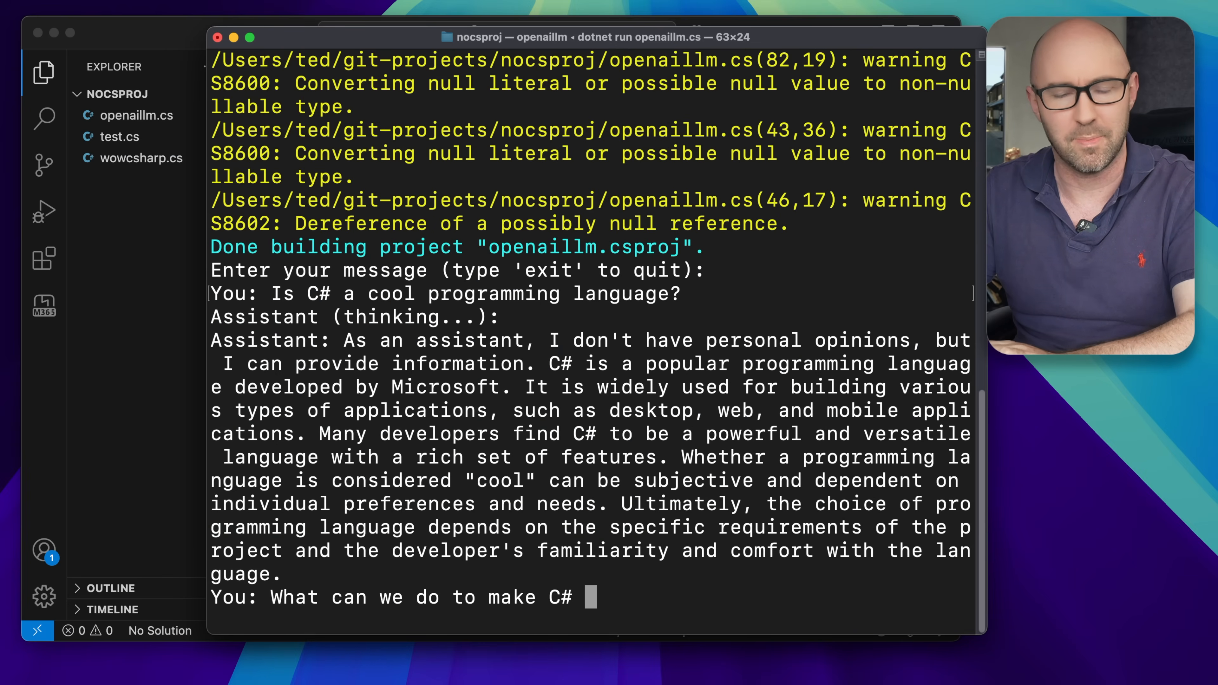
text(more popular?)
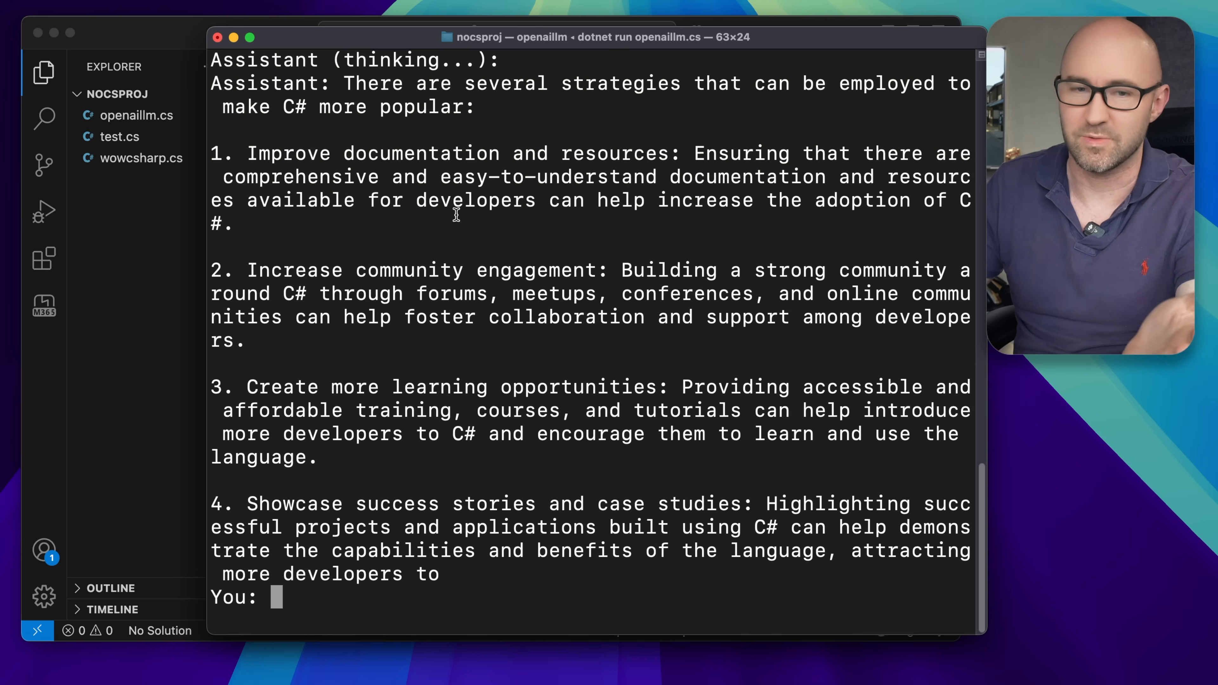
drag(350, 270, 614, 269)
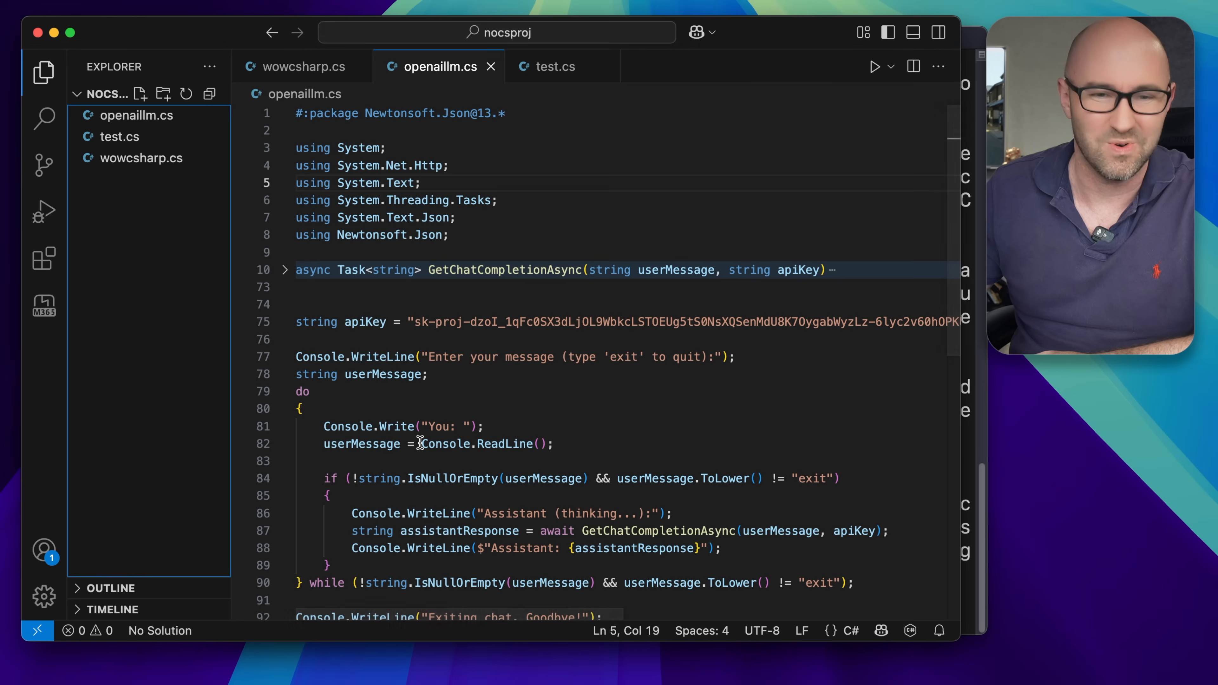
Return focus to the openaillm.cs editor referencing Newtonsoft.Json@13.*.
click(302, 391)
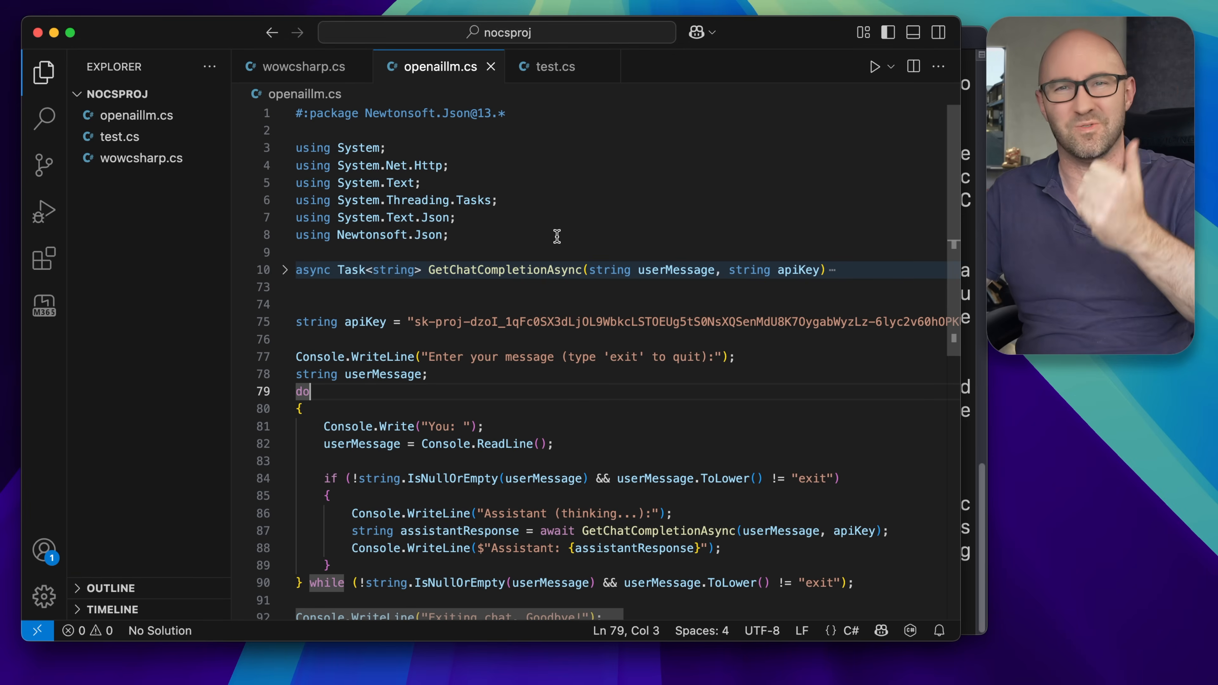